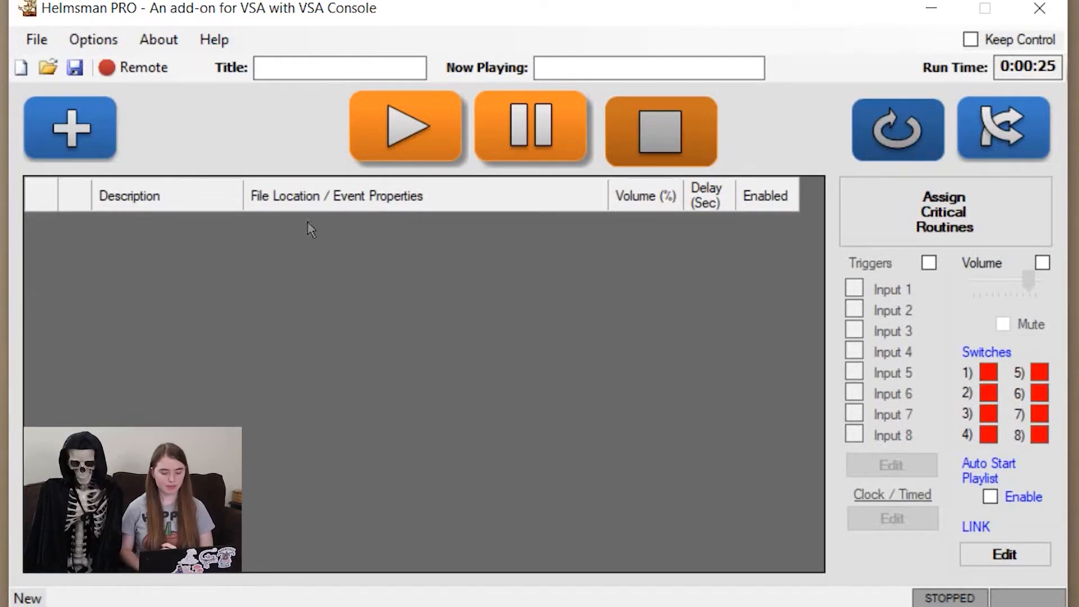
{"action": "mouse_move", "coordinate": [69, 141]}
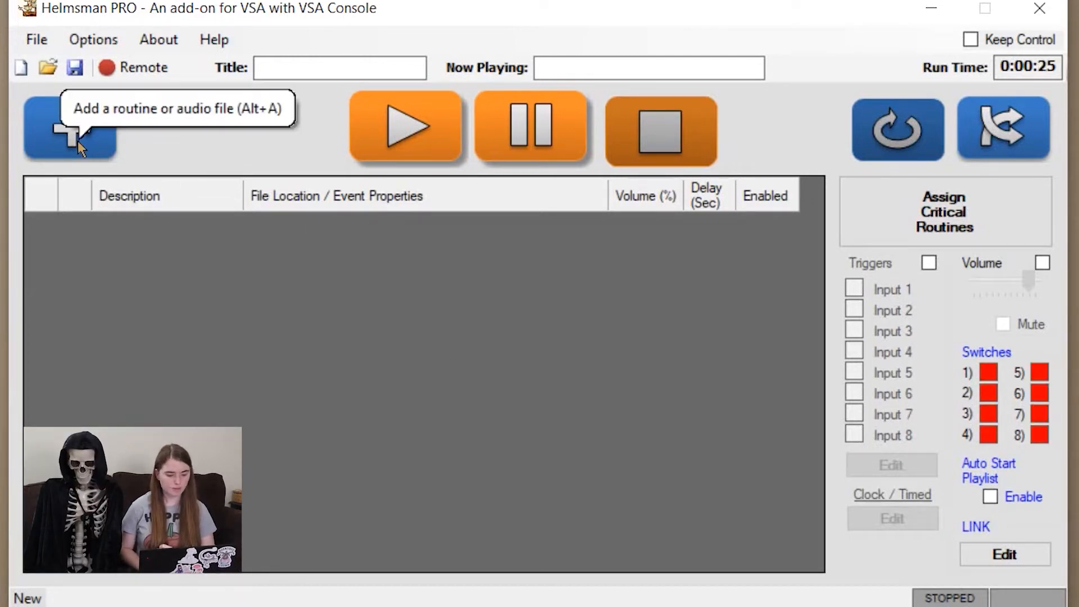
Load the SnoreSkele VSA routine as the first playlist entry
{"action": "left_click", "coordinate": [70, 131]}
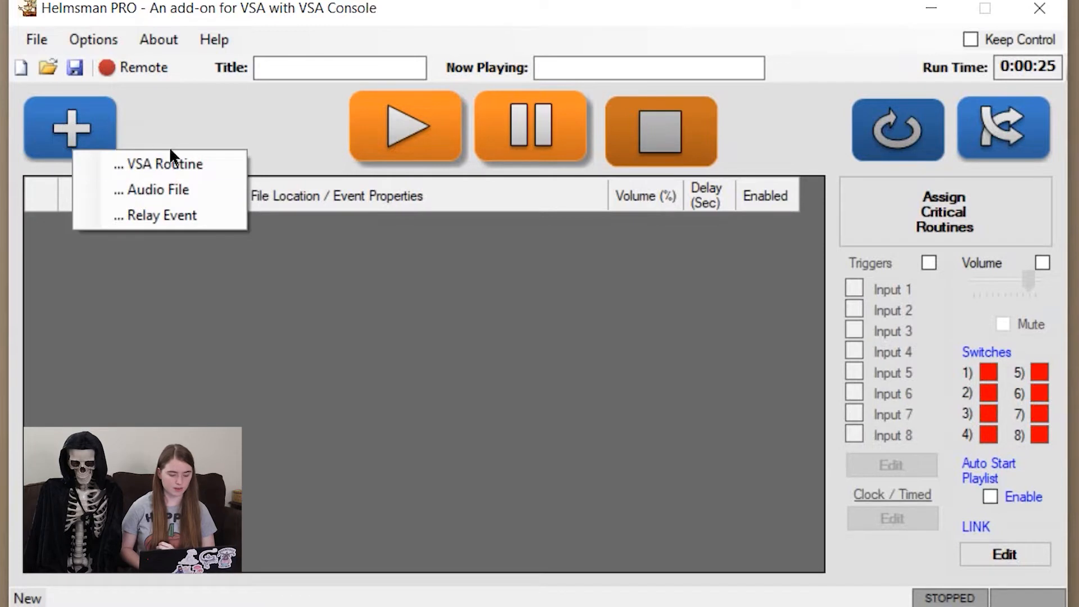
{"action": "mouse_move", "coordinate": [187, 178]}
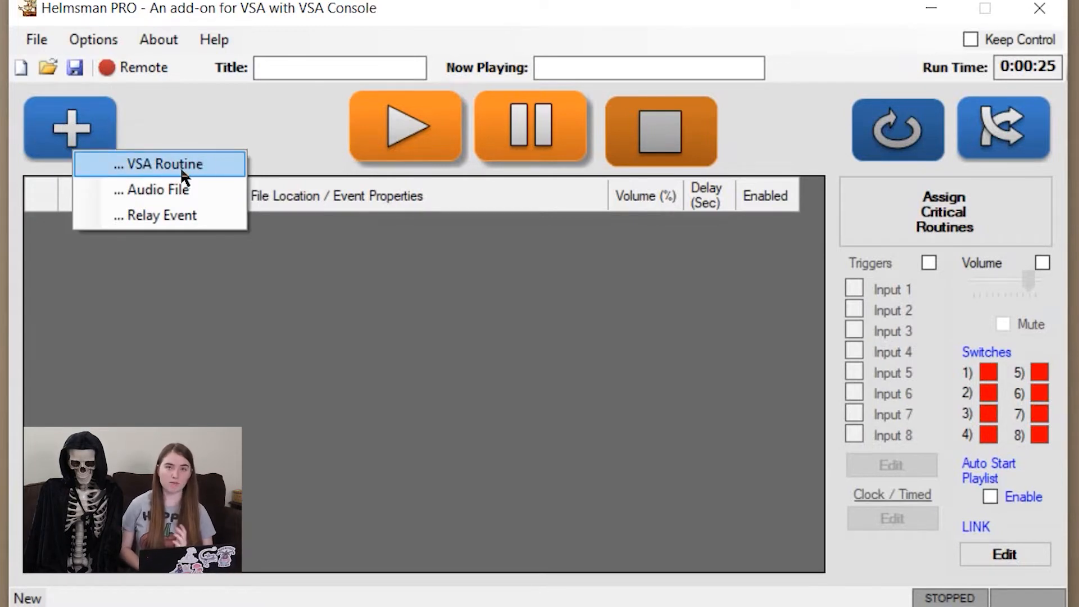
{"action": "mouse_move", "coordinate": [169, 193]}
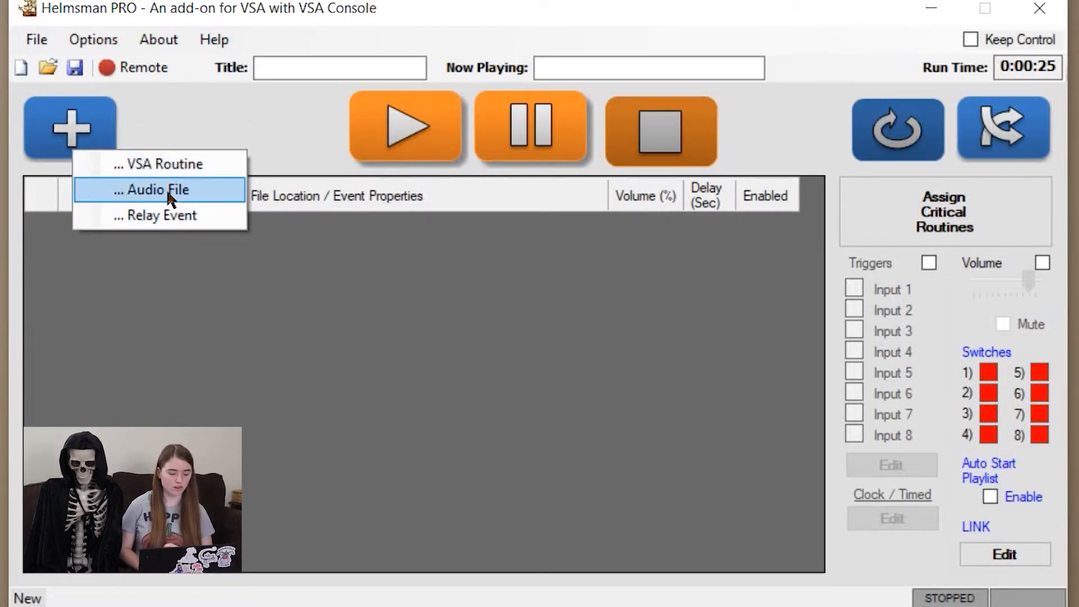
{"action": "mouse_move", "coordinate": [162, 215]}
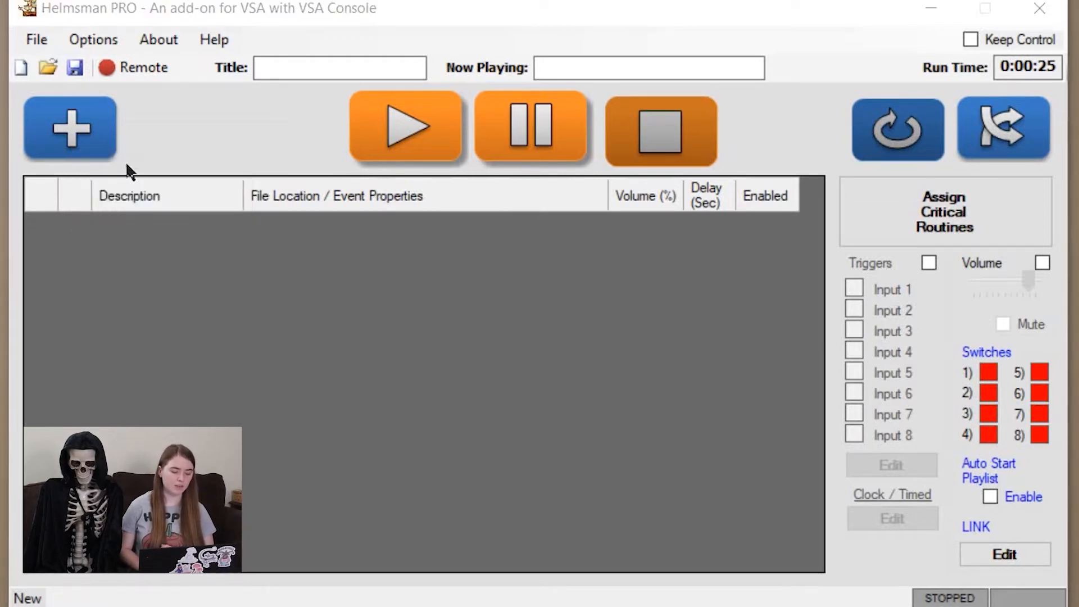
{"action": "left_click", "coordinate": [44, 68]}
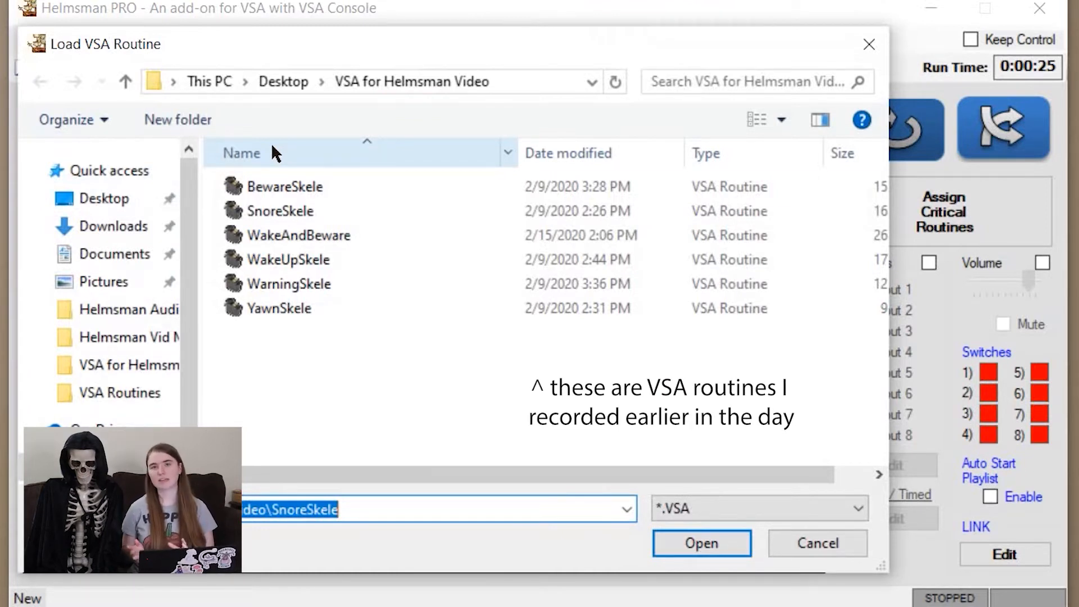
{"action": "left_click", "coordinate": [281, 212]}
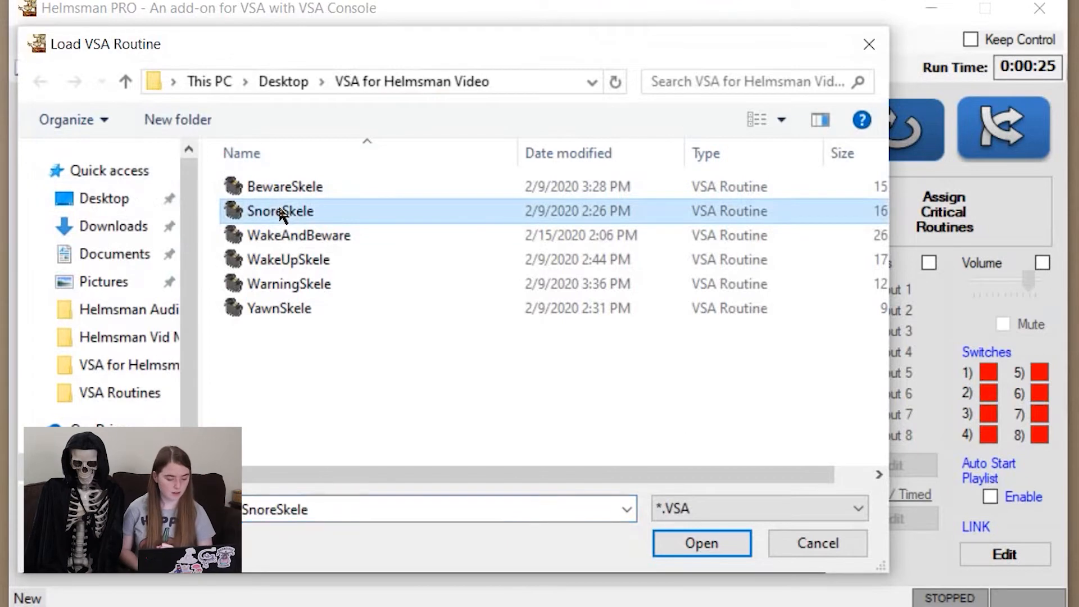
{"action": "left_click", "coordinate": [701, 543]}
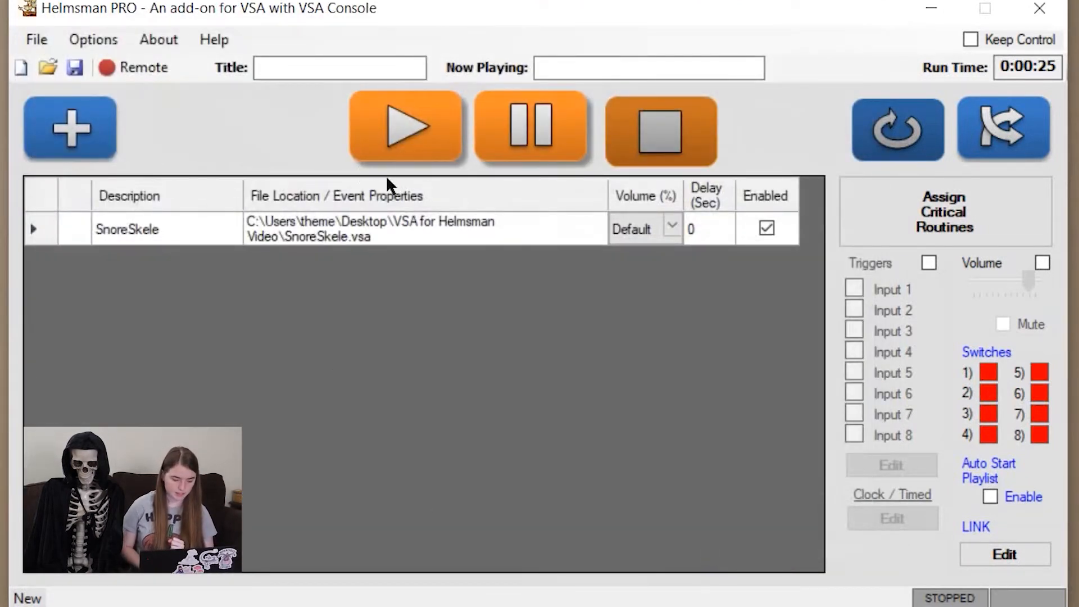
{"action": "mouse_move", "coordinate": [378, 163]}
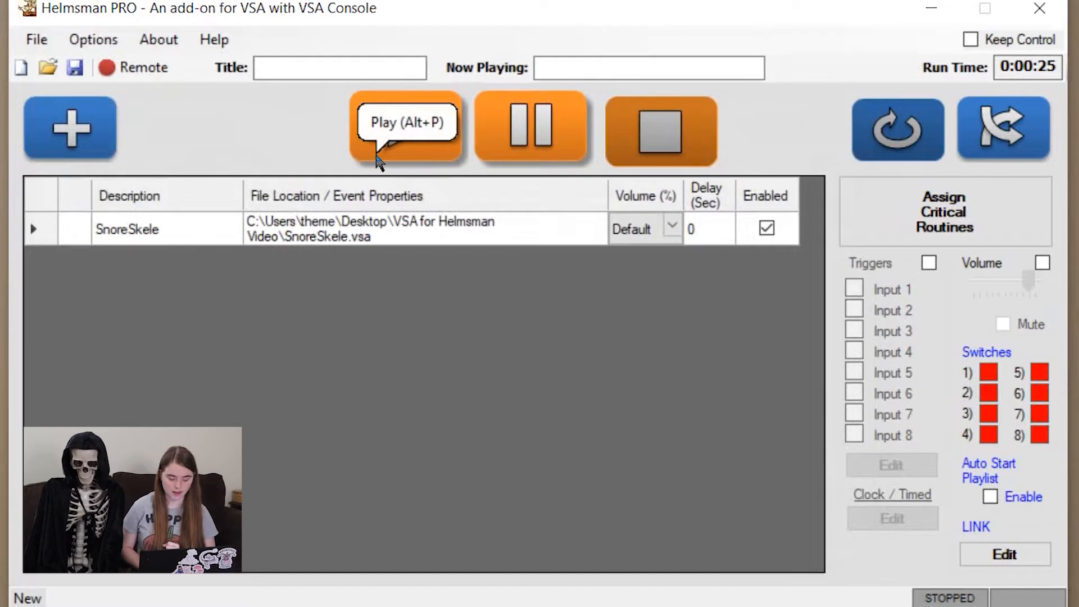
{"action": "mouse_move", "coordinate": [378, 161]}
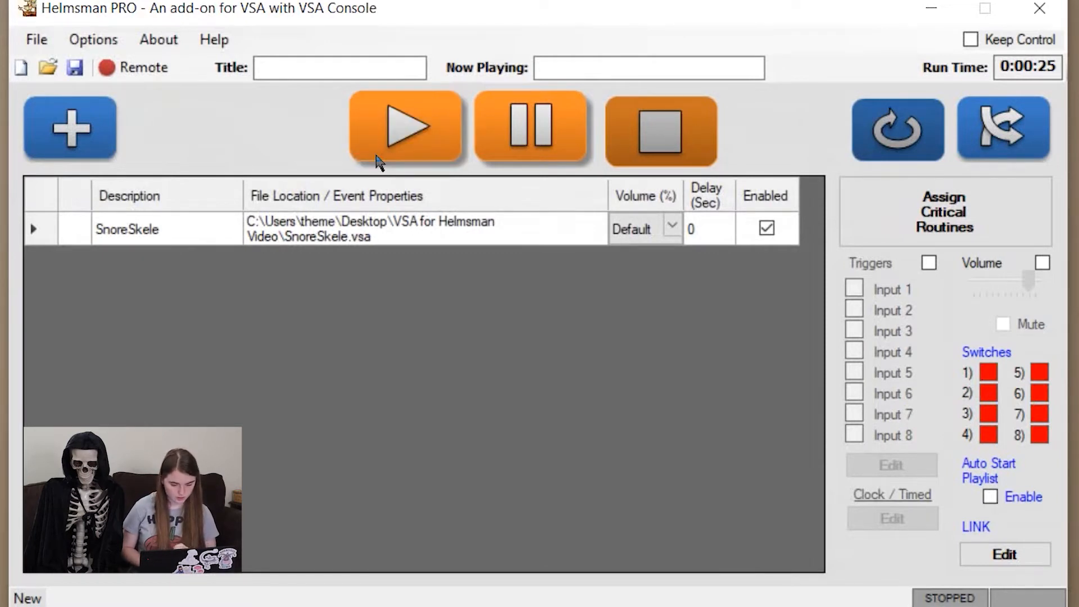
{"action": "left_click", "coordinate": [405, 128]}
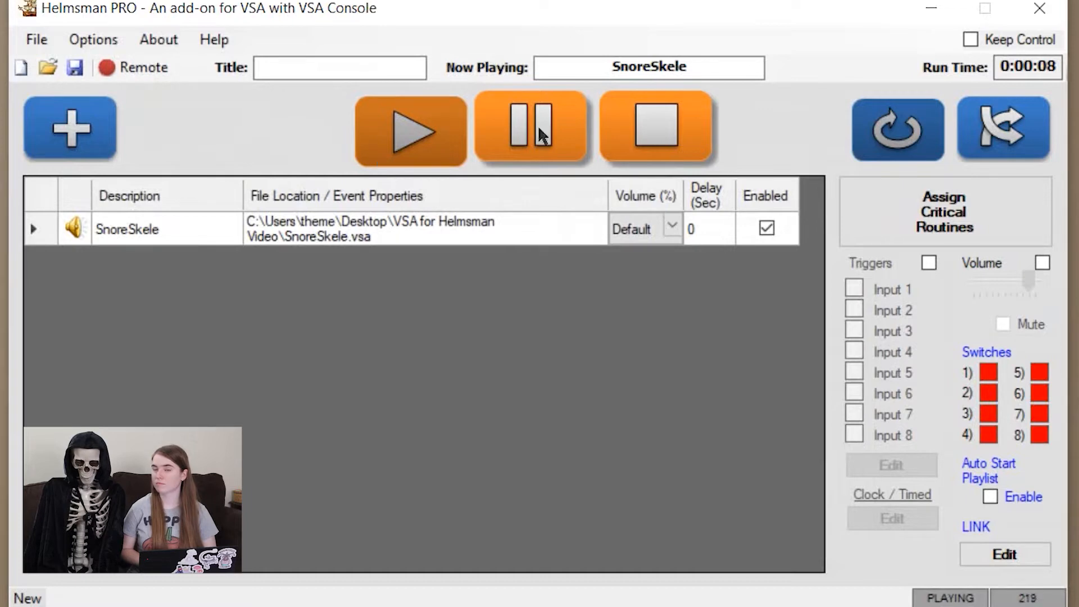
{"action": "left_click", "coordinate": [657, 130]}
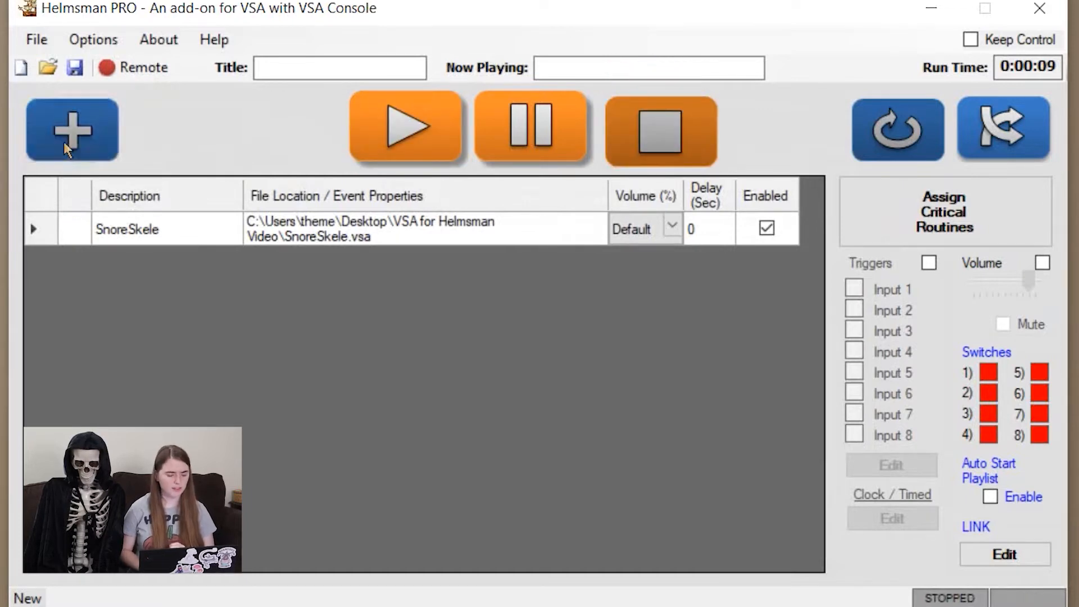
Load YawnSkele and a second SnoreSkele routine into the playlist
{"action": "left_click", "coordinate": [69, 130]}
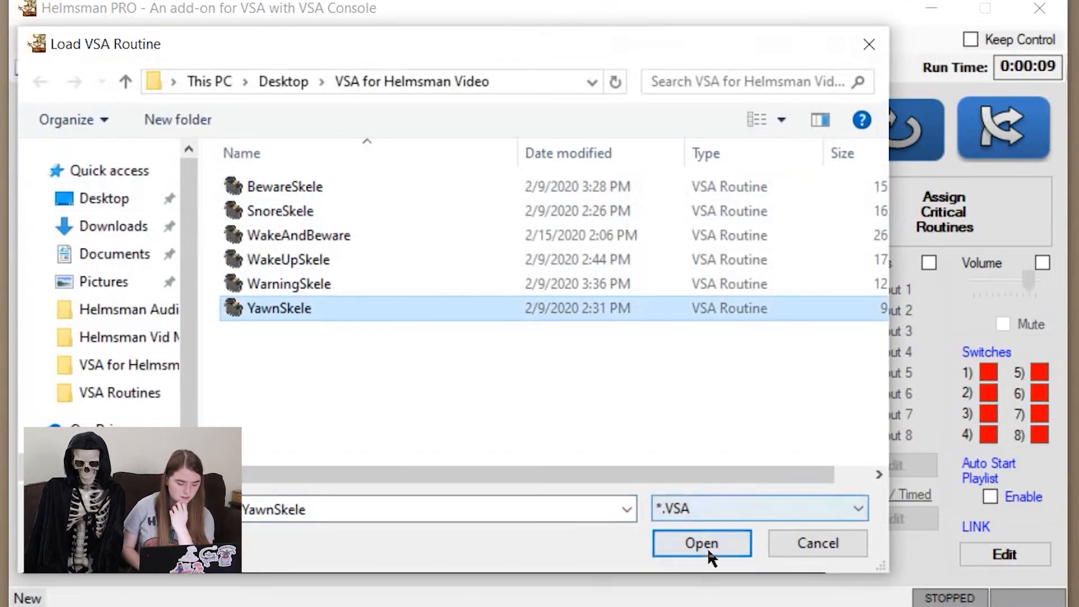
{"action": "left_click", "coordinate": [701, 543]}
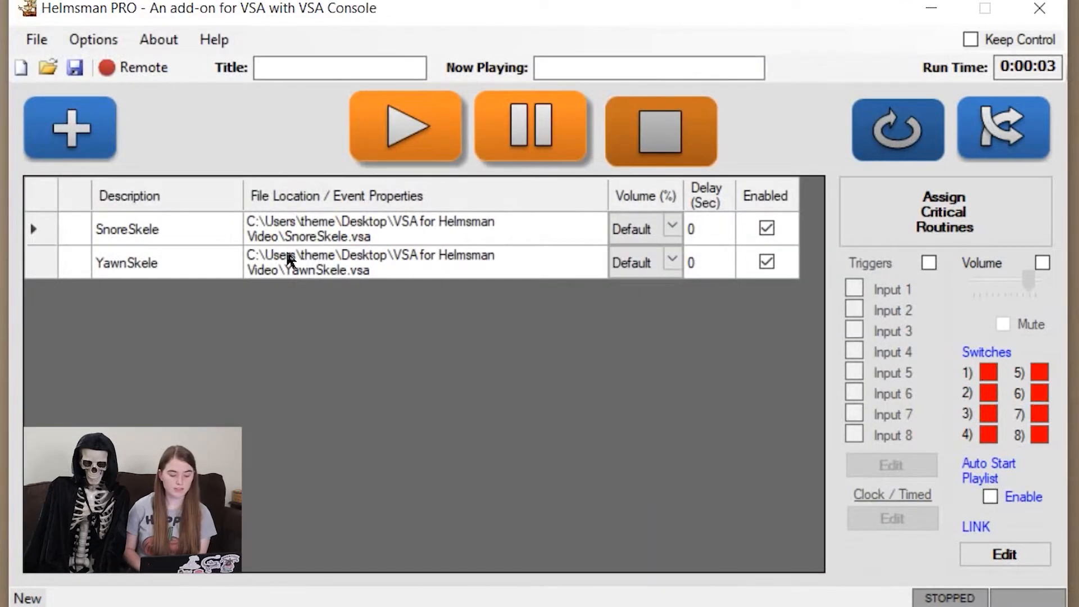
{"action": "mouse_move", "coordinate": [412, 177]}
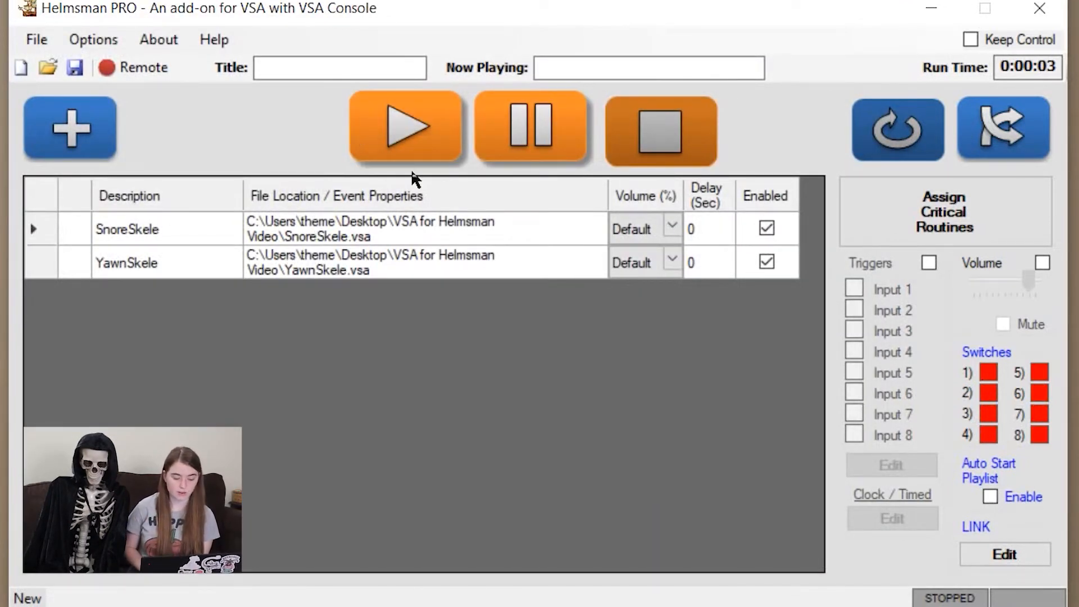
{"action": "mouse_move", "coordinate": [396, 296]}
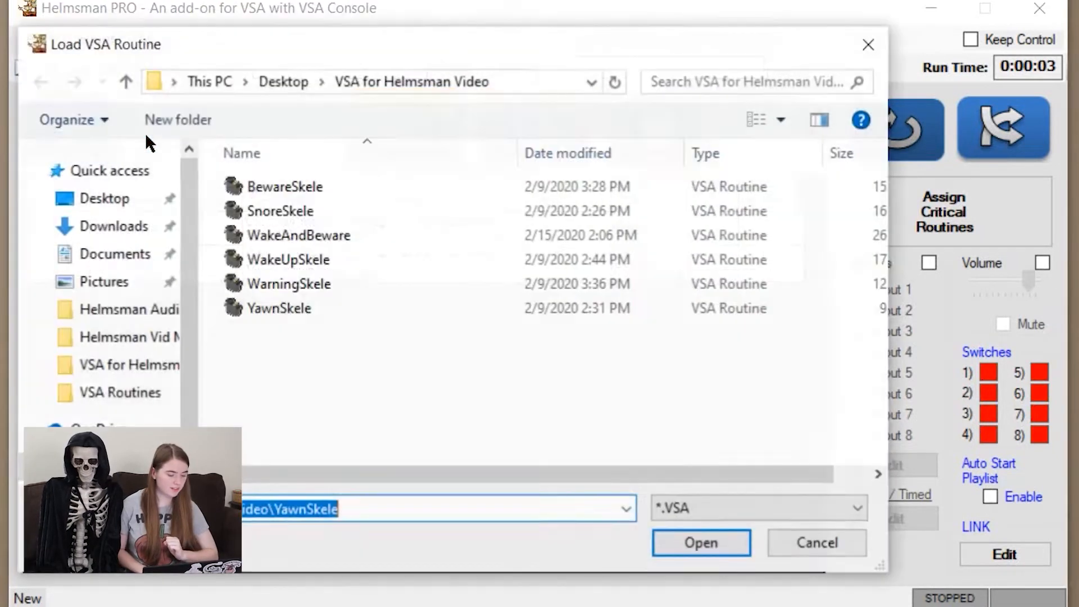
{"action": "left_click", "coordinate": [281, 212]}
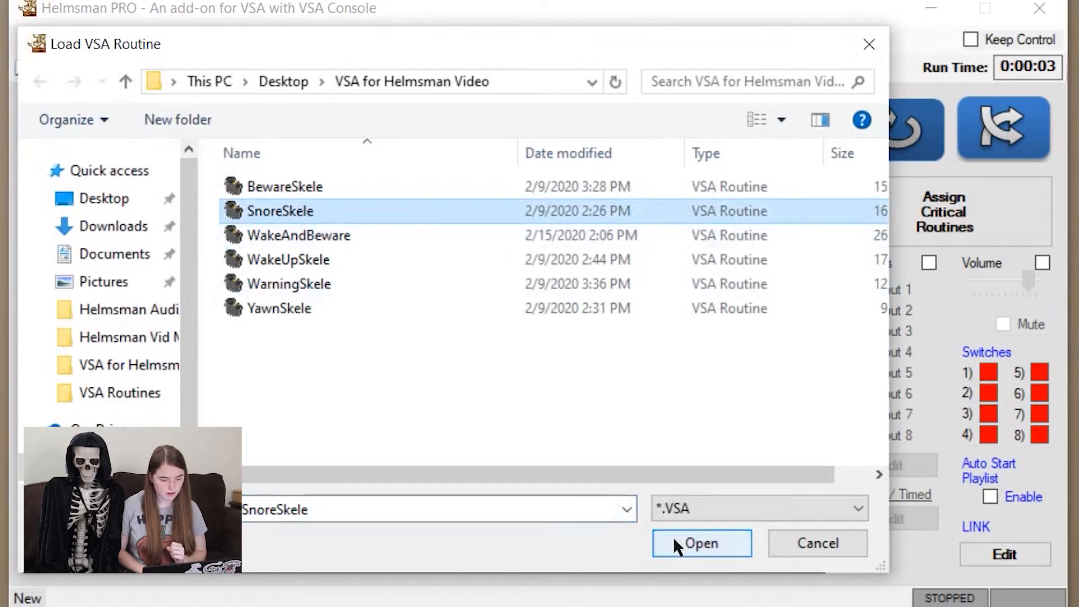
{"action": "left_click", "coordinate": [701, 543]}
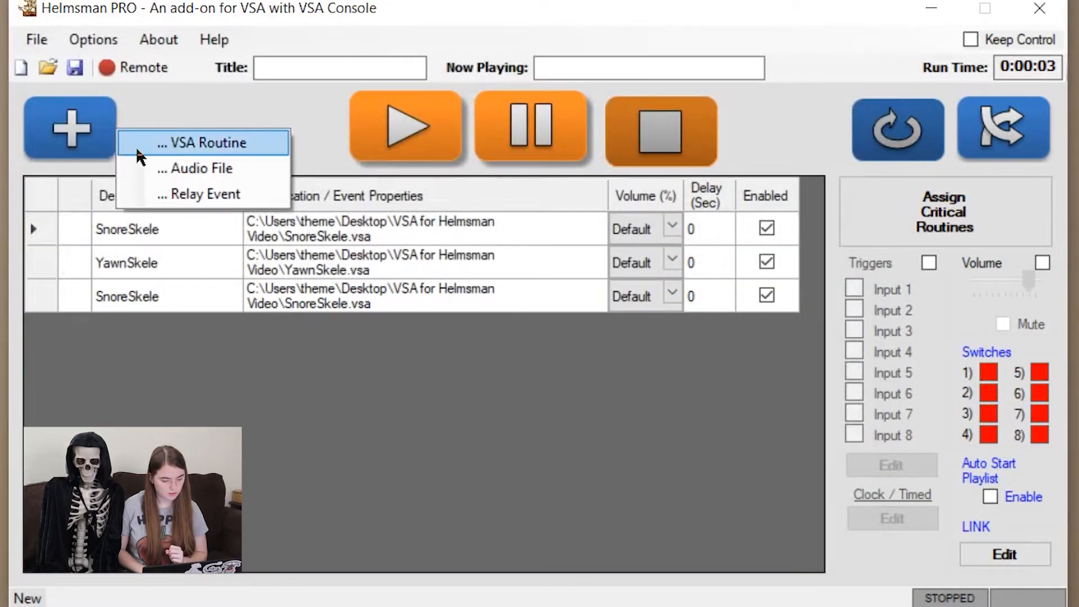
Load the WakeAndBeware routine as the fourth playlist entry
{"action": "left_click", "coordinate": [205, 142]}
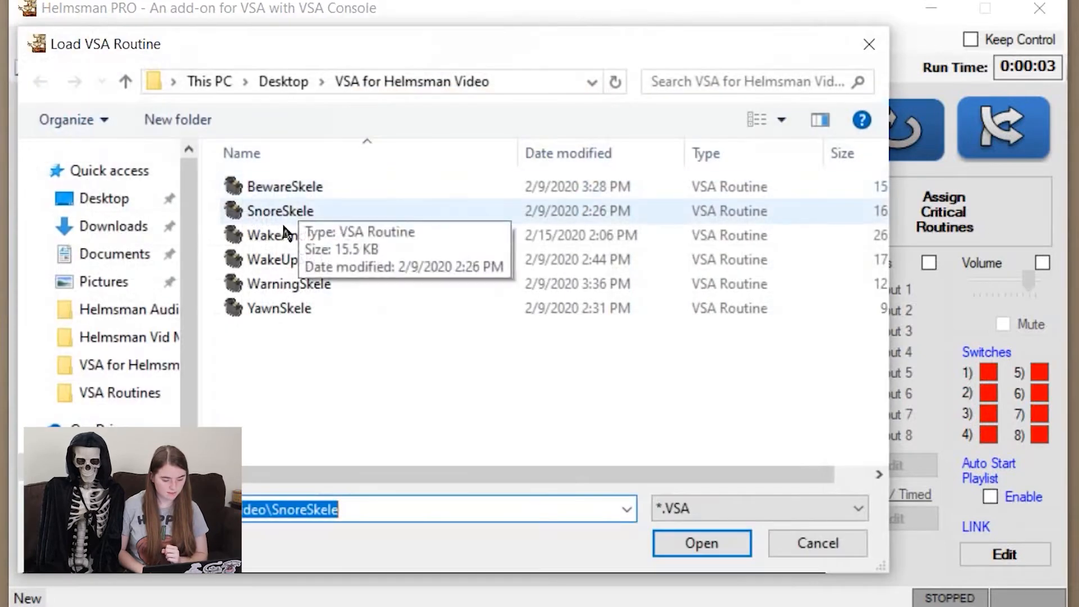
{"action": "left_click", "coordinate": [299, 236]}
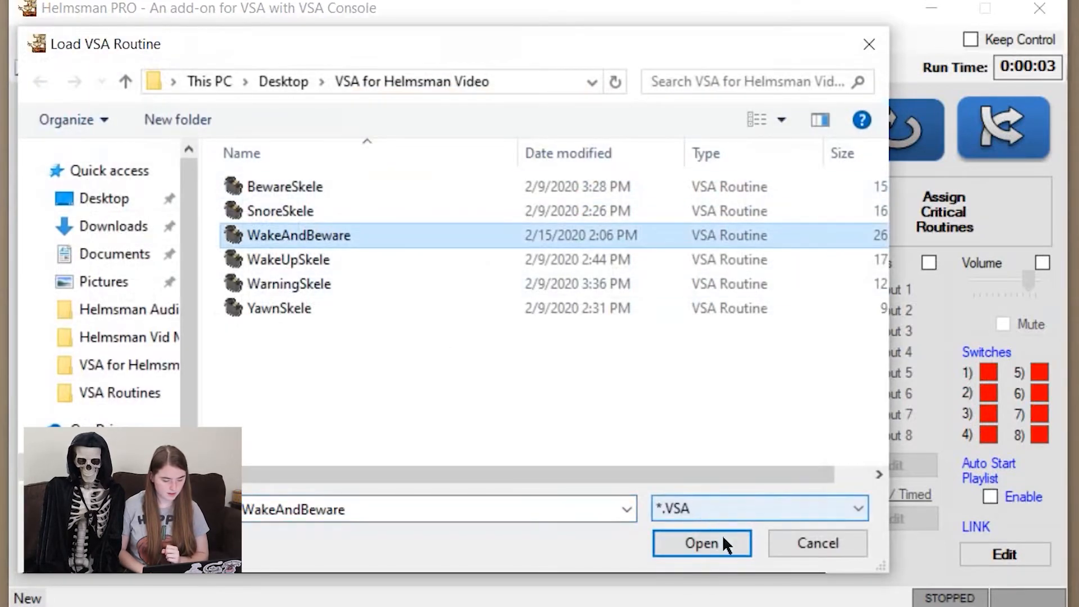
{"action": "left_click", "coordinate": [702, 543]}
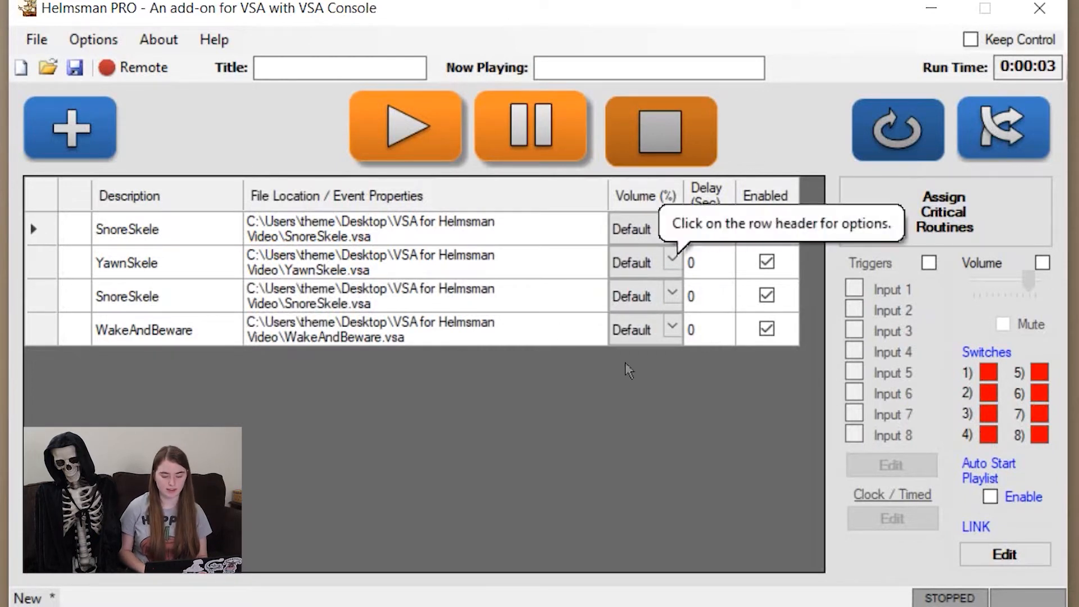
Edit the YawnSkele delay cell and bring up the Critical Routines dialog
{"action": "left_click", "coordinate": [700, 263]}
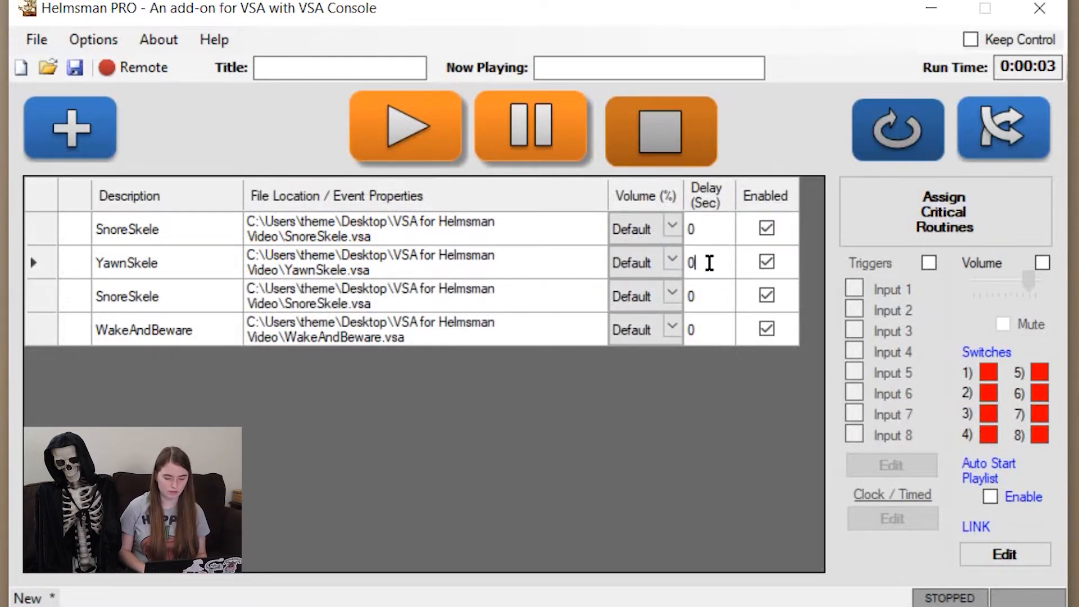
{"action": "type", "text": "12"}
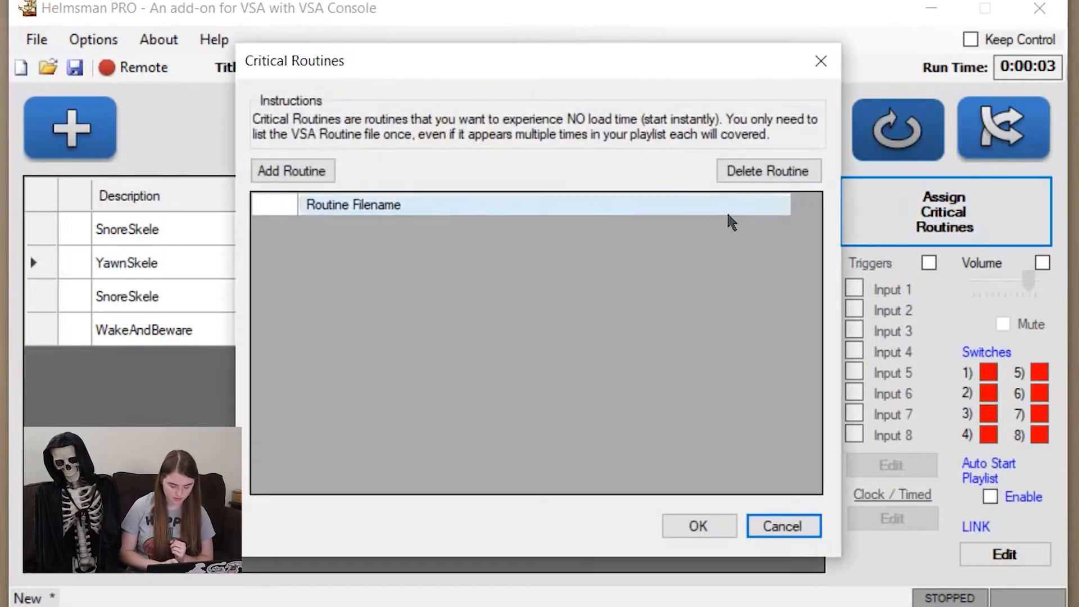
Add SnoreSkele and YawnSkele to the critical routines list and confirm it
{"action": "left_click", "coordinate": [292, 171]}
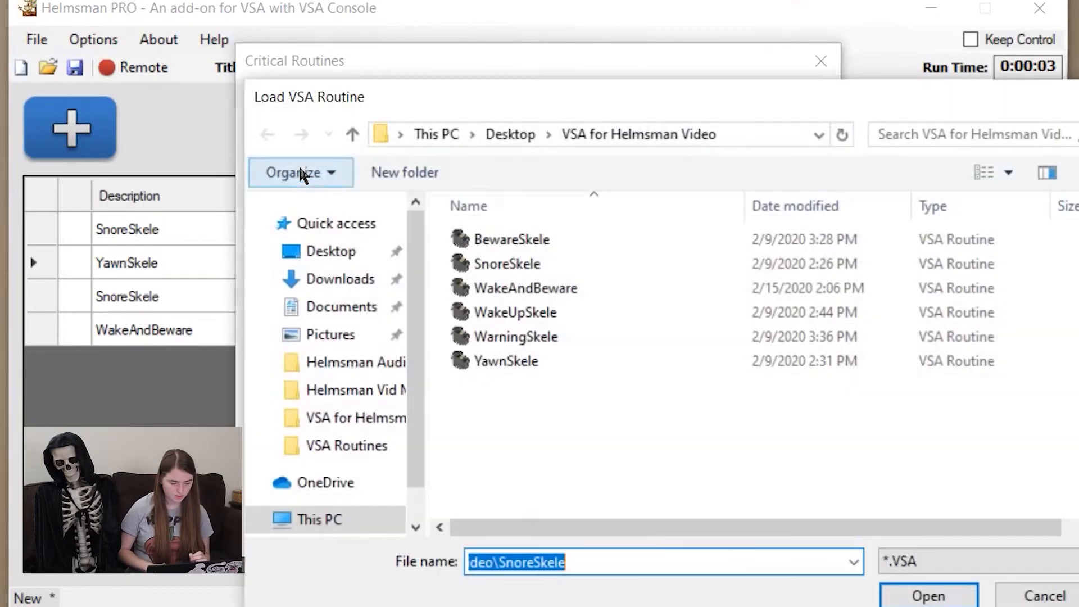
{"action": "left_click", "coordinate": [507, 263]}
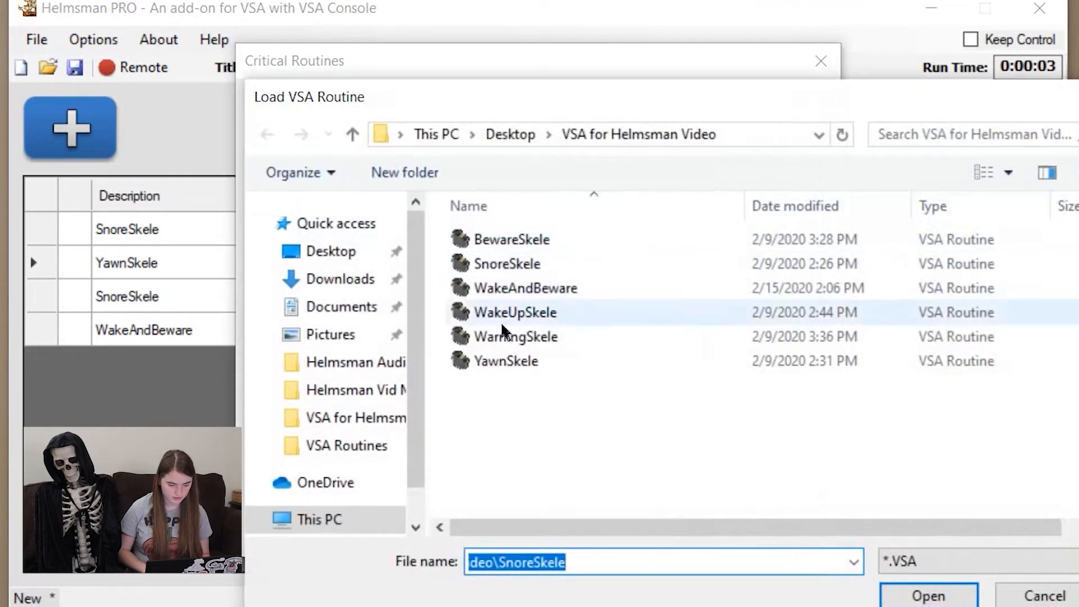
{"action": "left_click", "coordinate": [933, 597]}
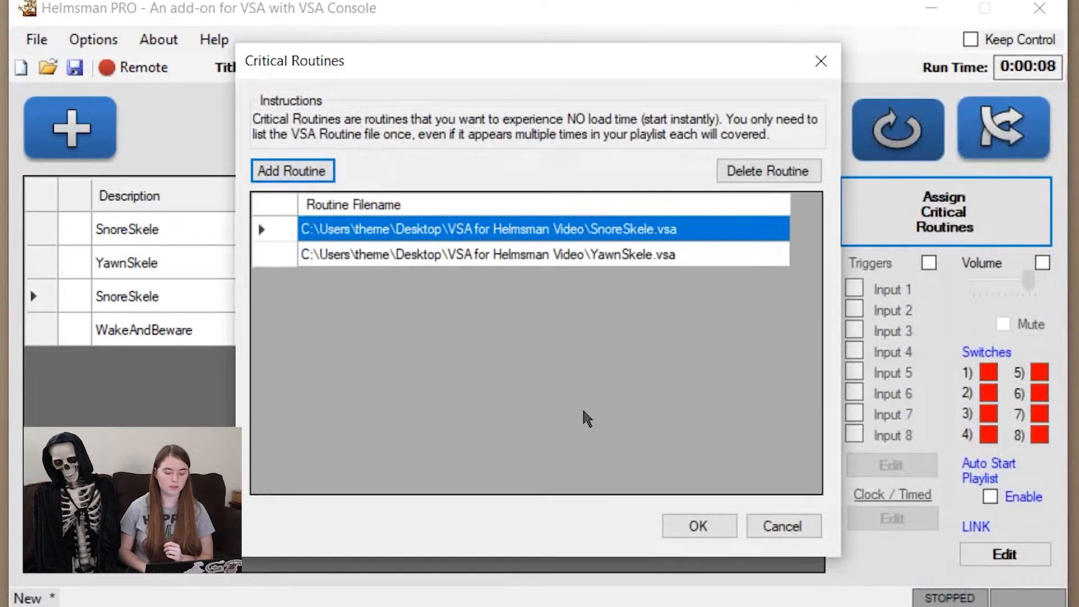
{"action": "mouse_move", "coordinate": [436, 264]}
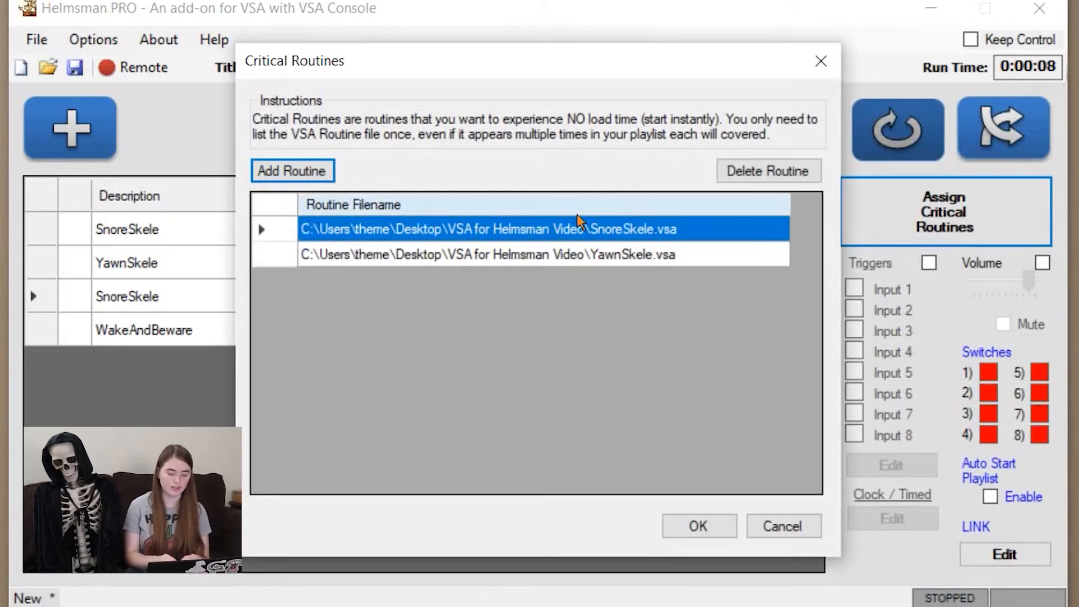
{"action": "left_click", "coordinate": [699, 526]}
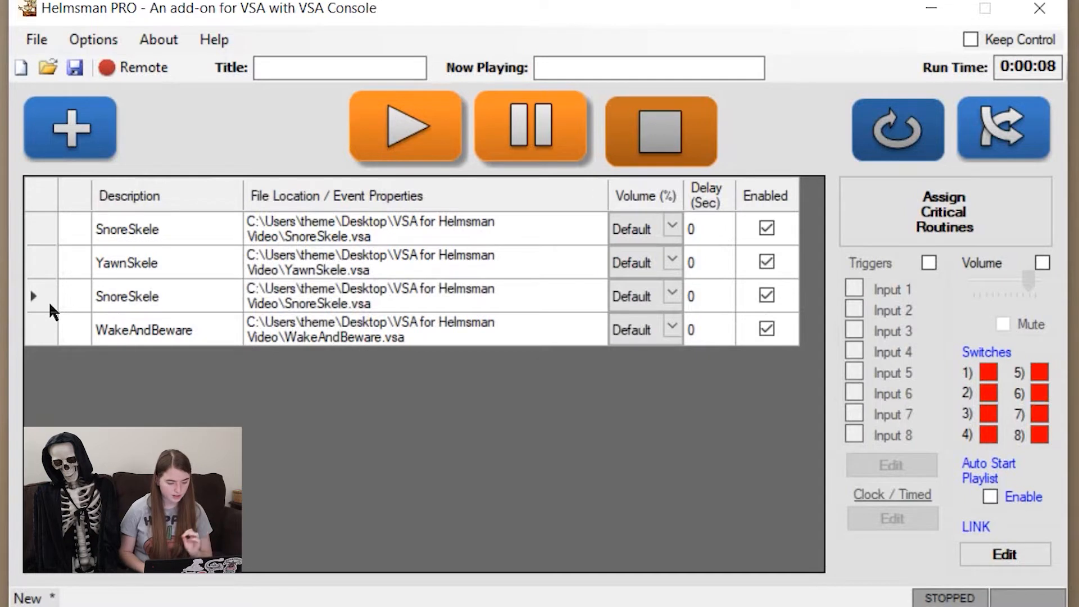
Uncheck Enabled on the second SnoreSkele playlist entry
{"action": "left_click", "coordinate": [34, 297]}
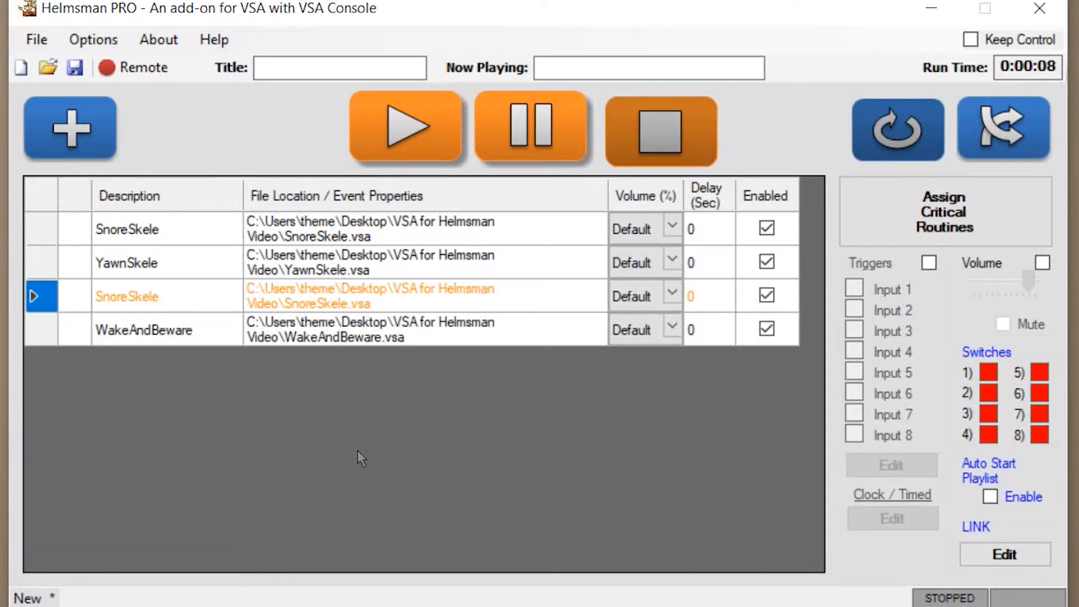
{"action": "left_click", "coordinate": [765, 296]}
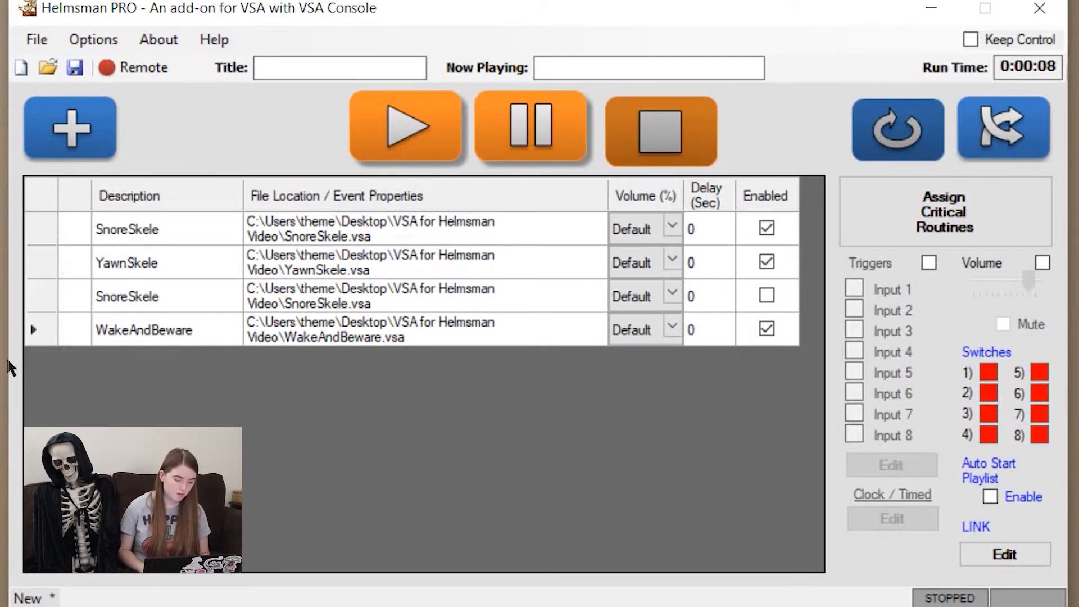
{"action": "left_click", "coordinate": [144, 331]}
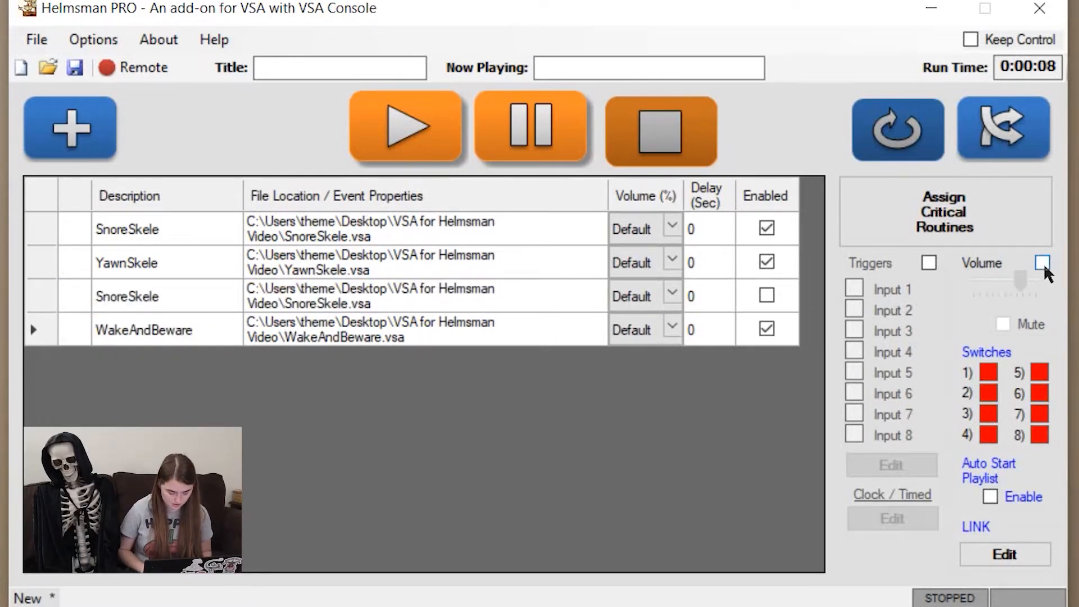
Enable per-routine volume and set the SnoreSkele entries to 50%
{"action": "left_click", "coordinate": [1039, 263]}
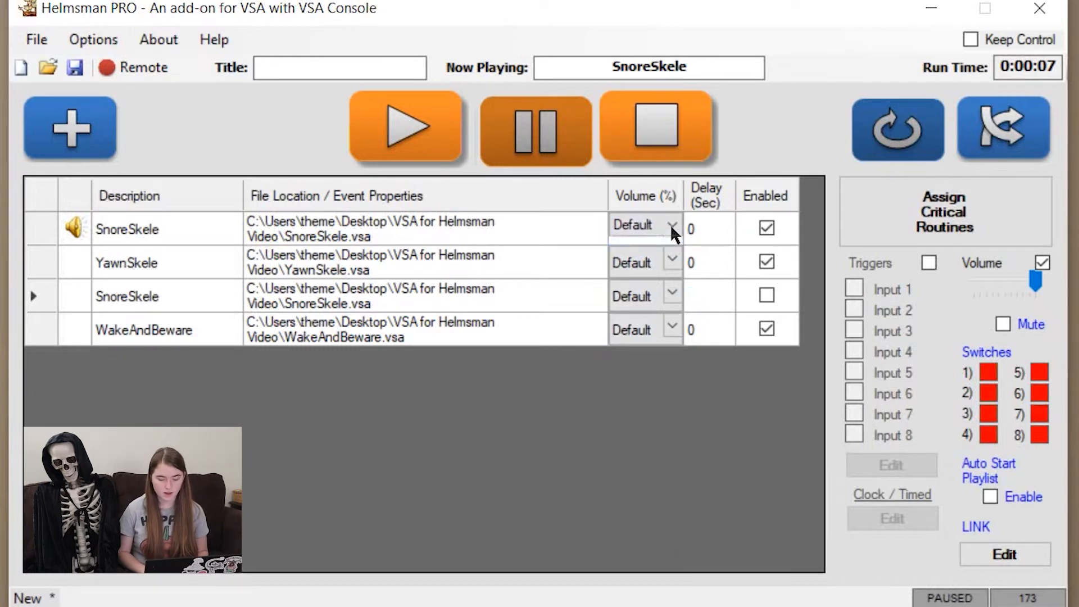
{"action": "left_click", "coordinate": [671, 227]}
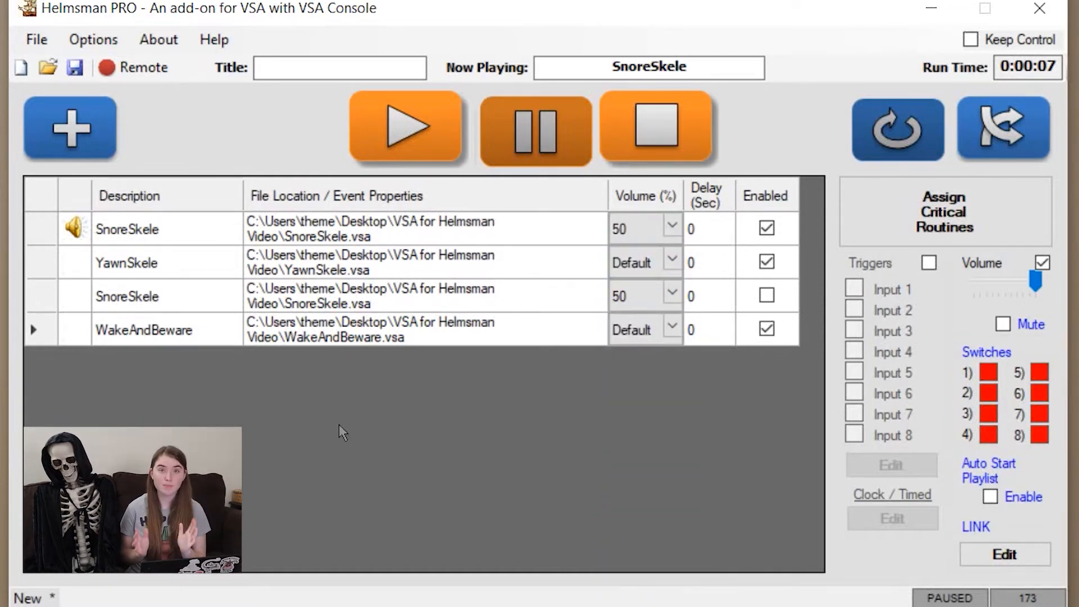
{"action": "mouse_move", "coordinate": [413, 140]}
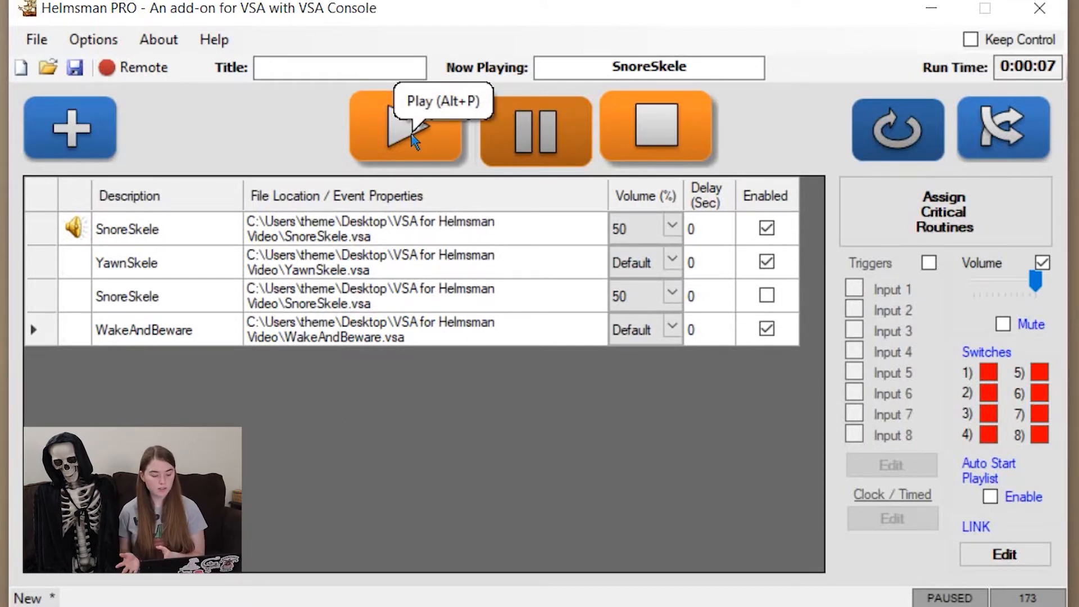
{"action": "mouse_move", "coordinate": [82, 252]}
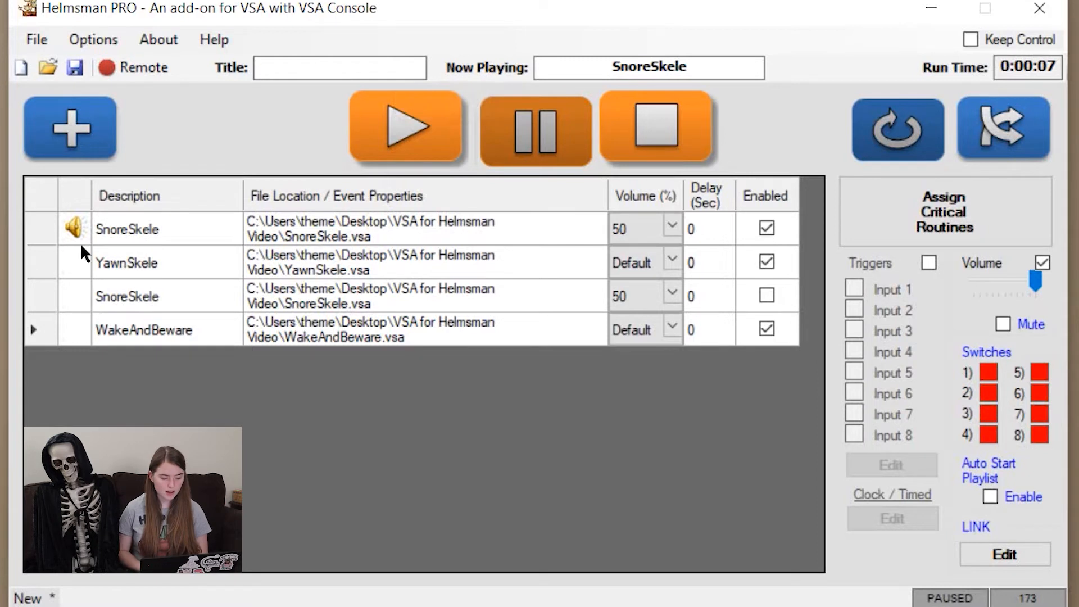
{"action": "mouse_move", "coordinate": [741, 296]}
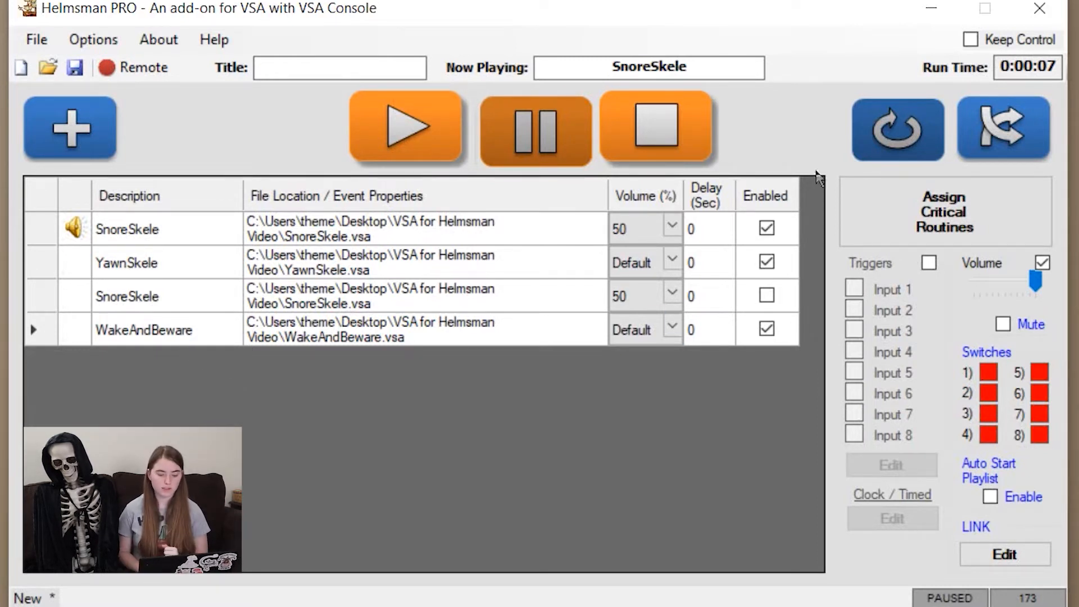
{"action": "mouse_move", "coordinate": [139, 346]}
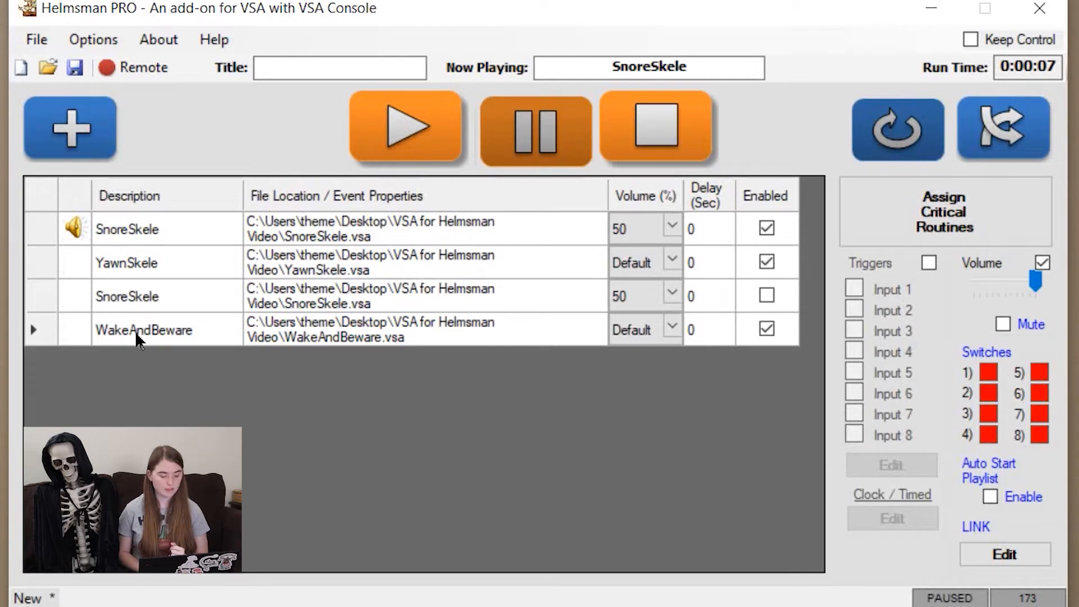
{"action": "mouse_move", "coordinate": [229, 321]}
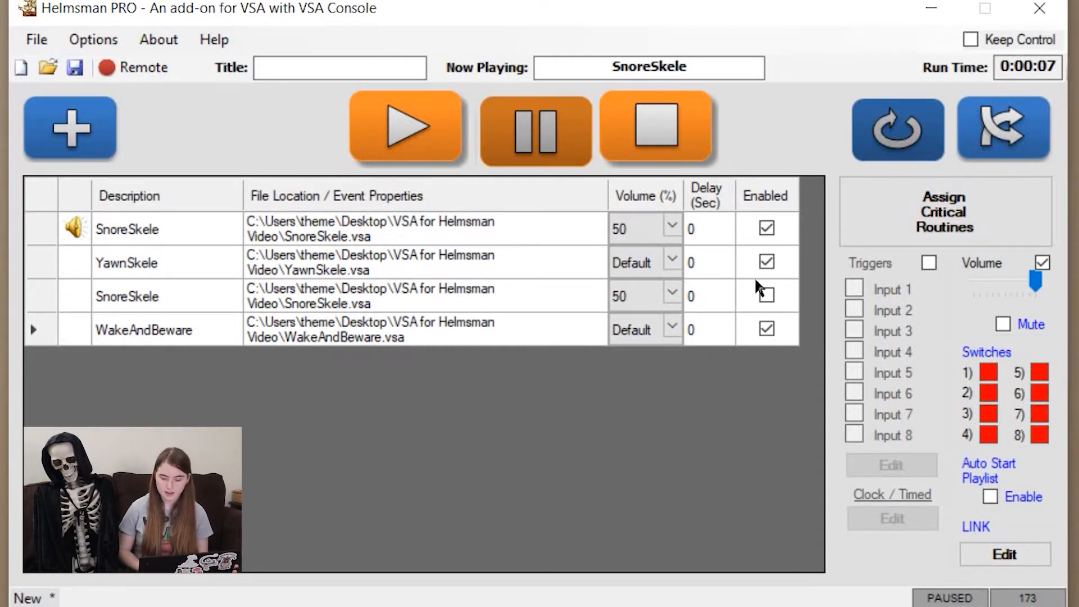
{"action": "left_click", "coordinate": [767, 295]}
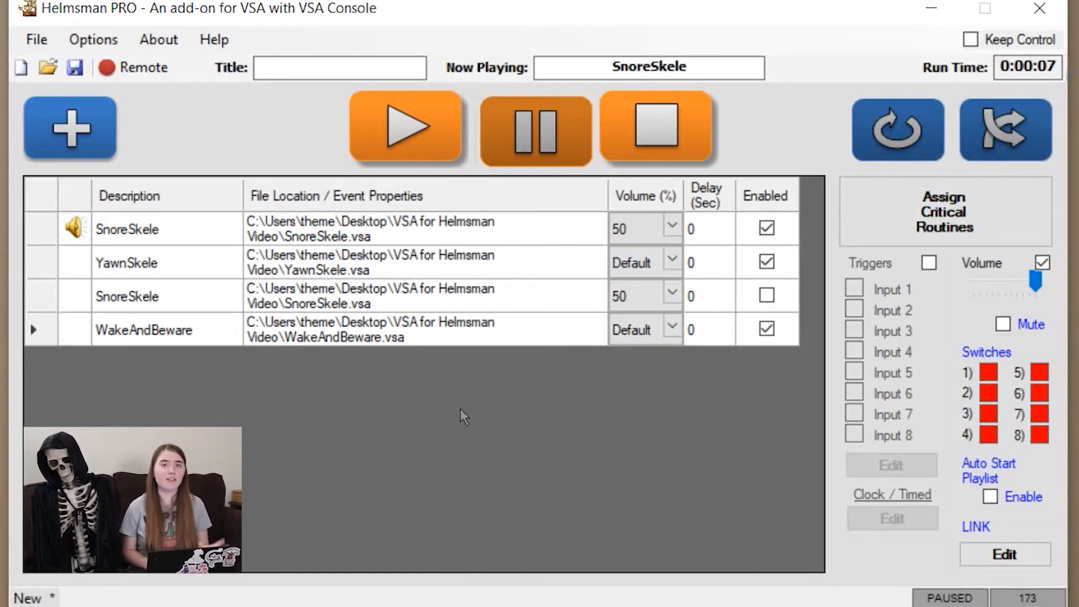
{"action": "mouse_move", "coordinate": [254, 359]}
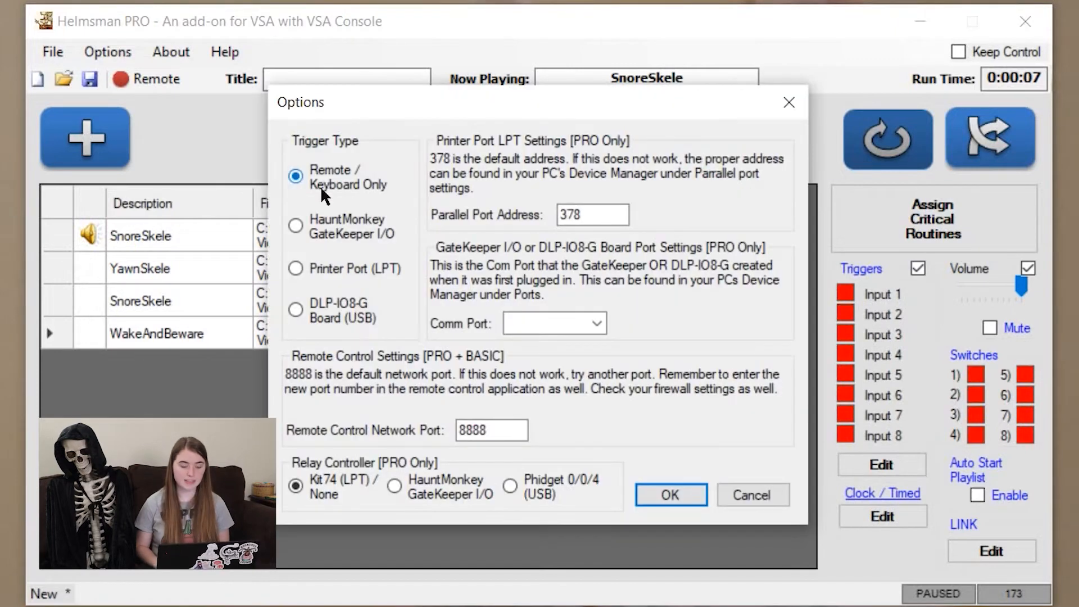
{"action": "mouse_move", "coordinate": [421, 234]}
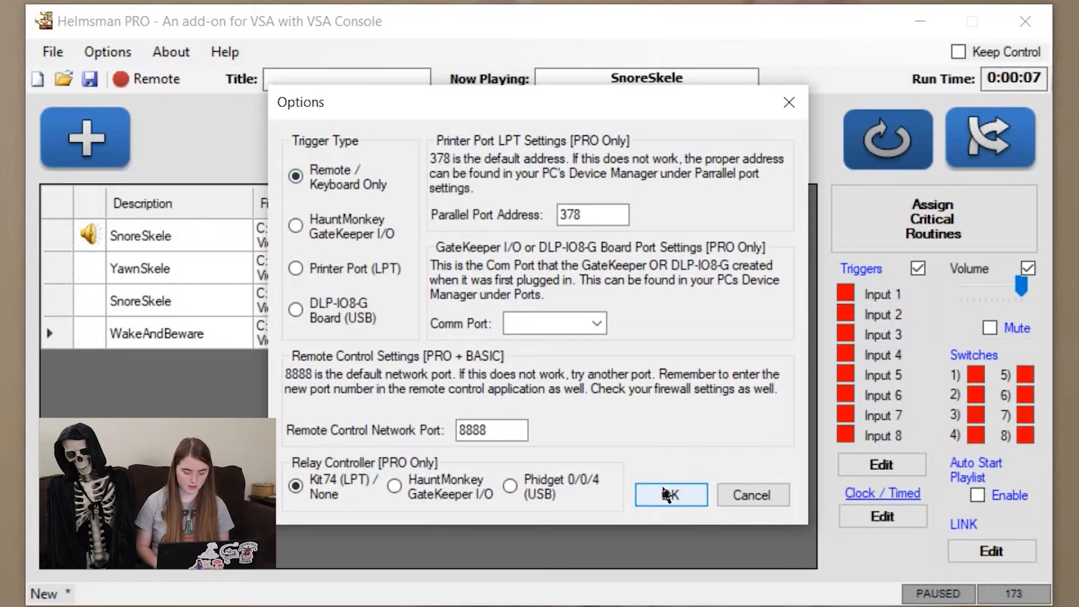
Confirm Remote / Keyboard Only as the trigger type
{"action": "left_click", "coordinate": [671, 495]}
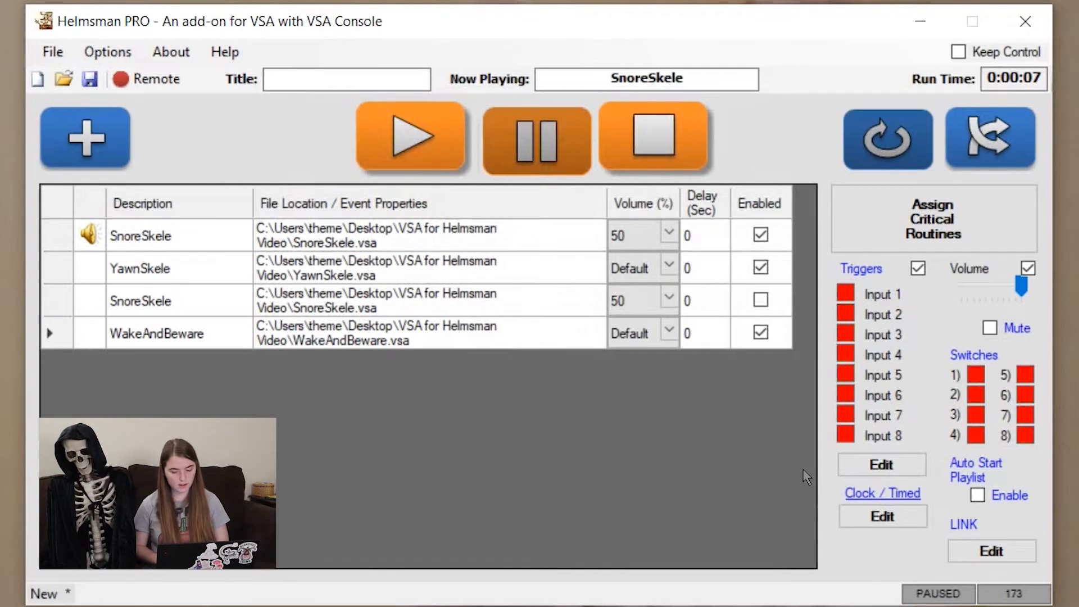
{"action": "mouse_move", "coordinate": [893, 306]}
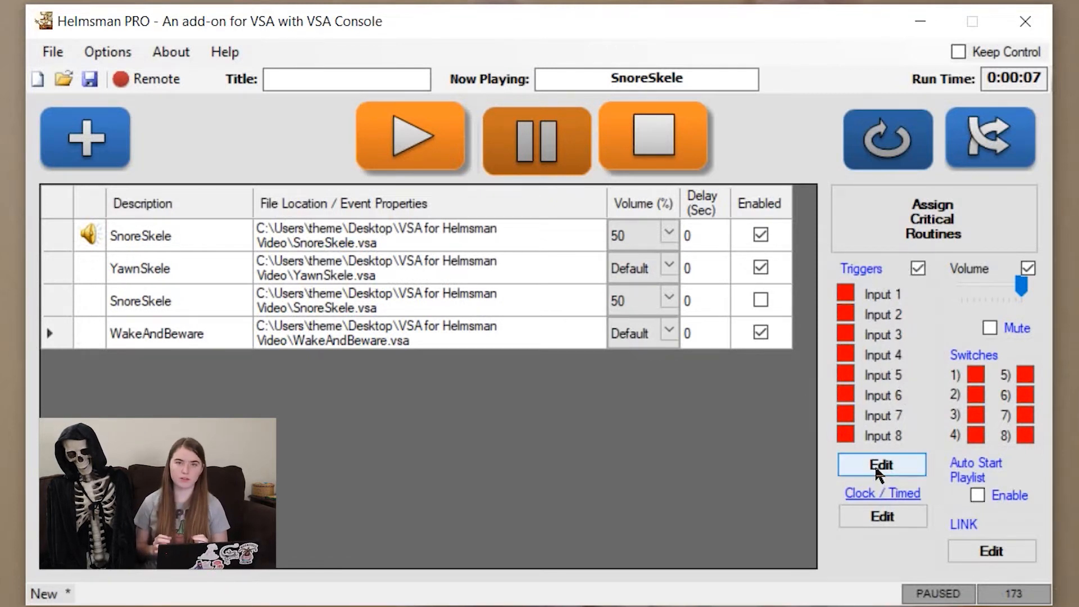
Title Input 1 'Alt 1', assign 3) WakeAndBeware with 'Play always - then continue' behavior
{"action": "left_click", "coordinate": [881, 465]}
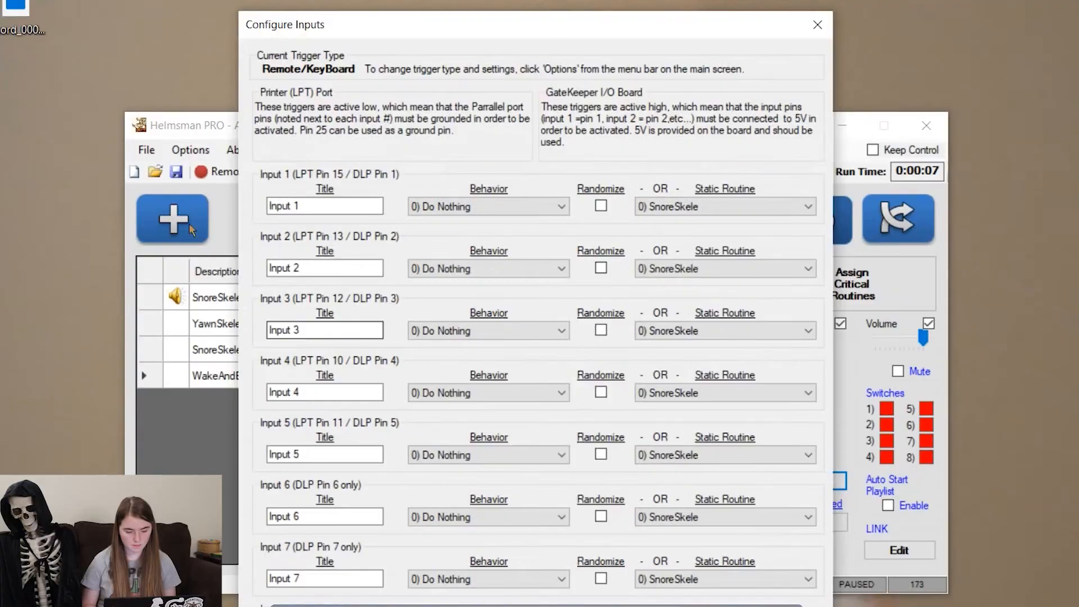
{"action": "left_click", "coordinate": [325, 206]}
{"action": "type", "text": "A"}
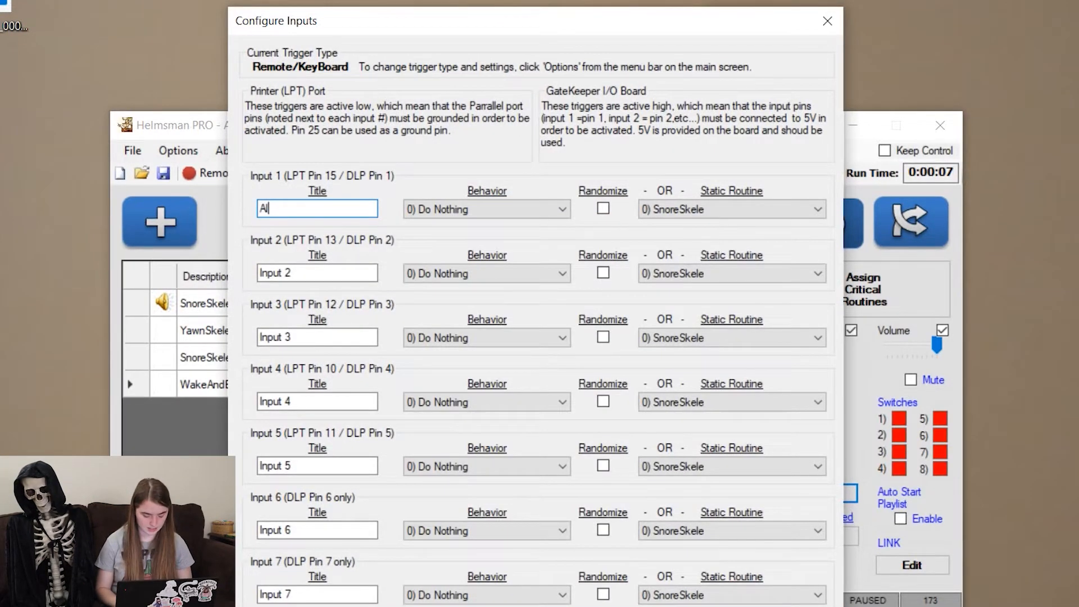
{"action": "type", "text": "lt 1"}
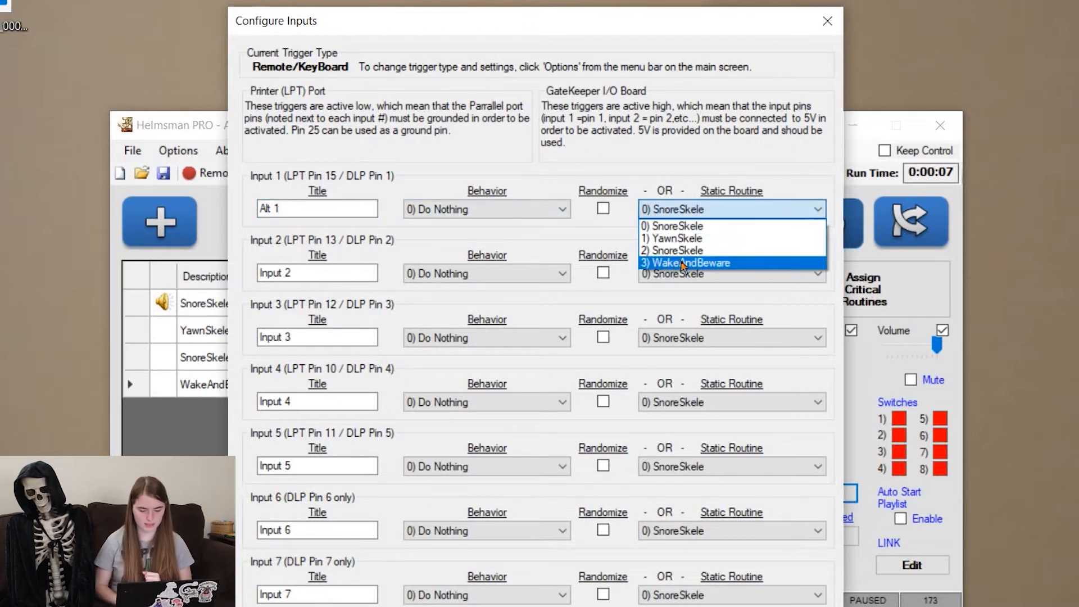
{"action": "left_click", "coordinate": [691, 263]}
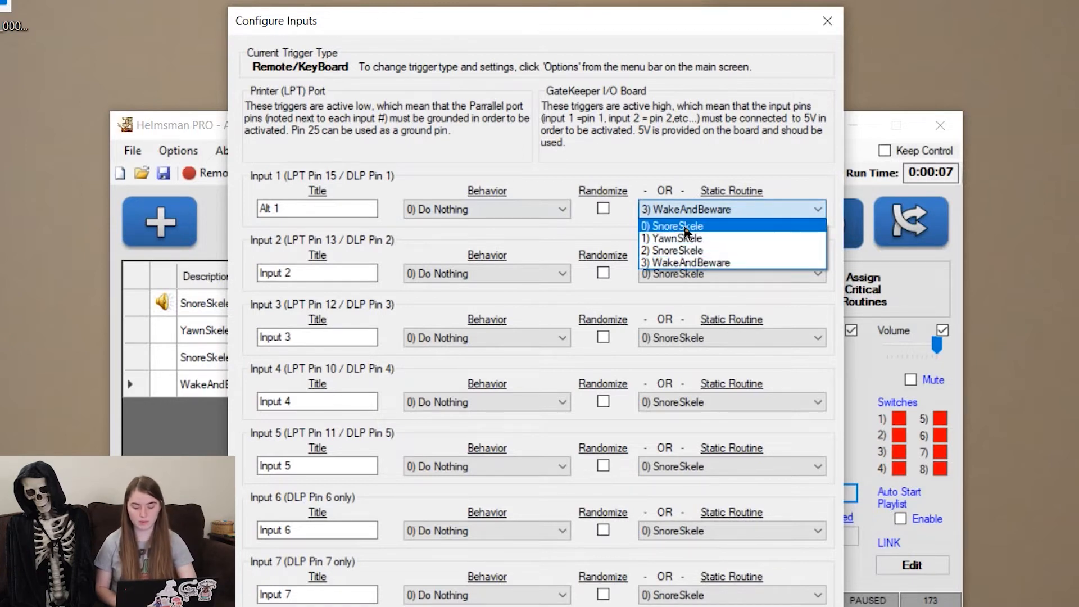
{"action": "mouse_move", "coordinate": [675, 250]}
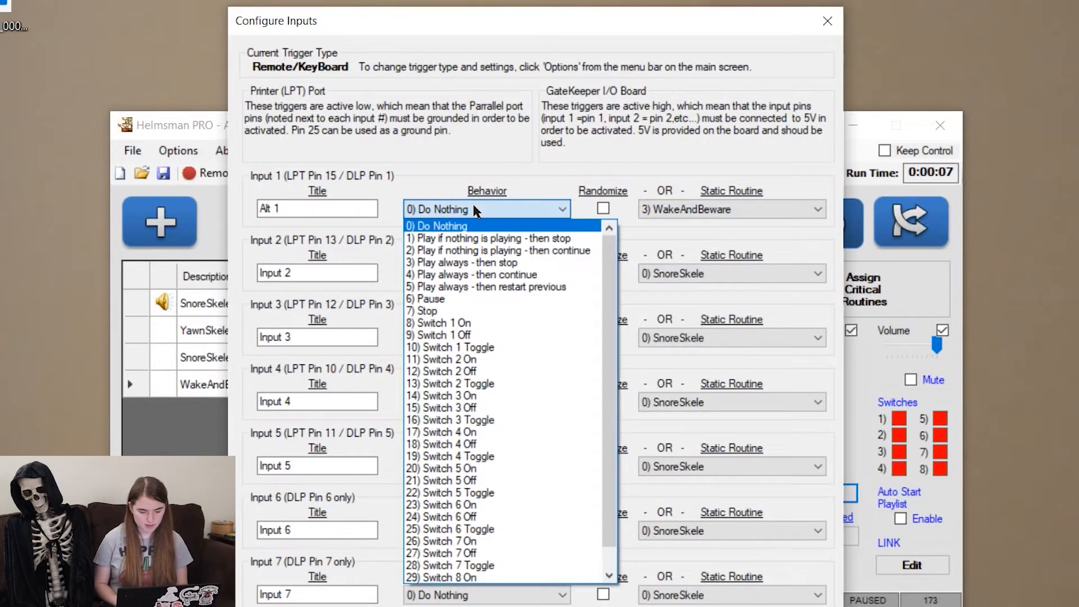
{"action": "mouse_move", "coordinate": [548, 275]}
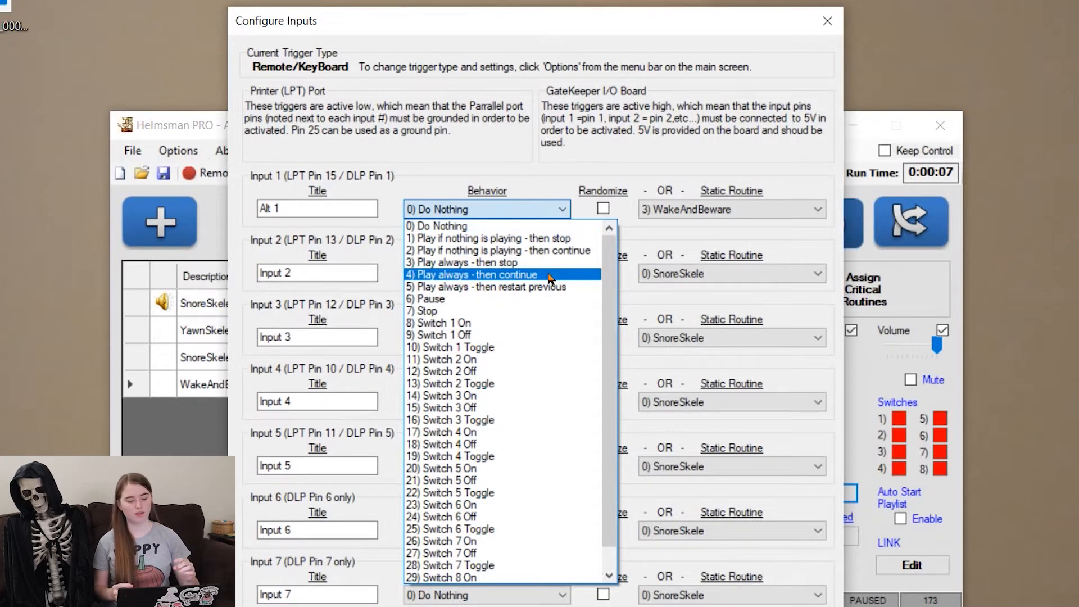
{"action": "left_click", "coordinate": [827, 20]}
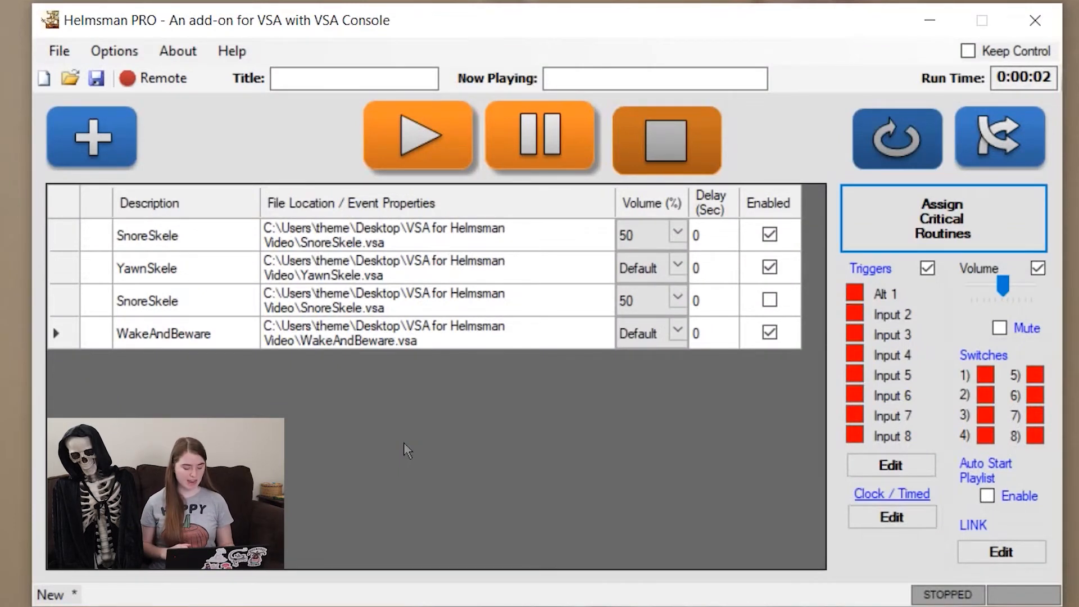
{"action": "left_click", "coordinate": [419, 140]}
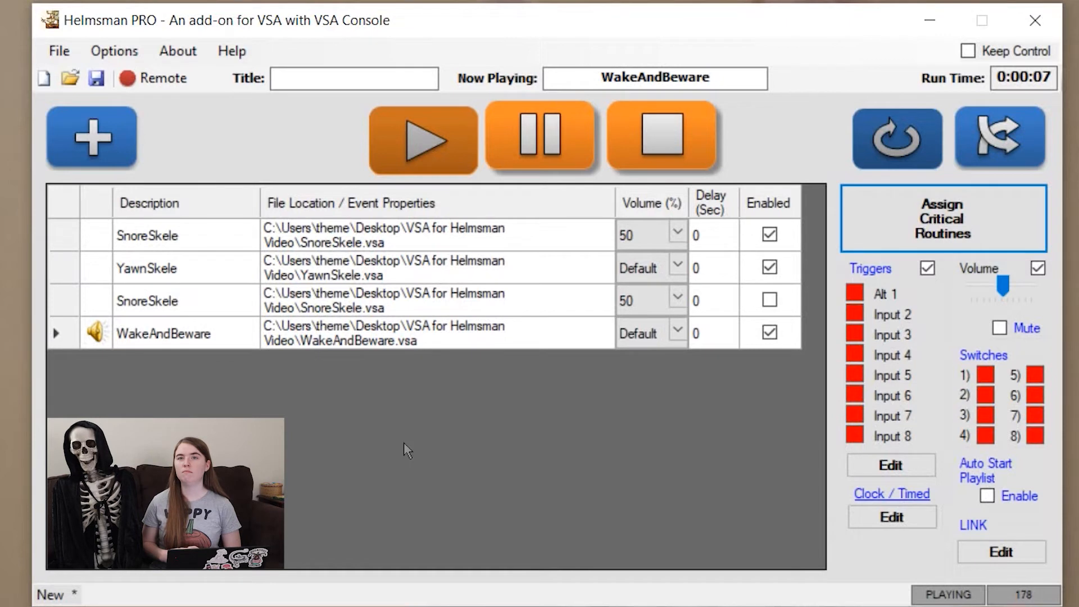
{"action": "mouse_move", "coordinate": [663, 145]}
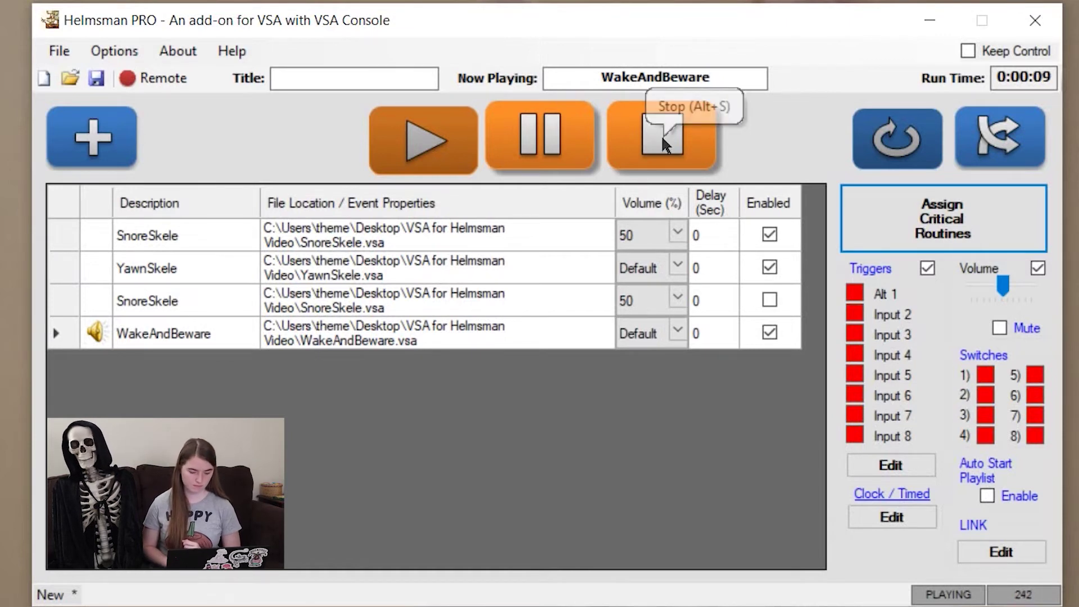
{"action": "left_click", "coordinate": [665, 140]}
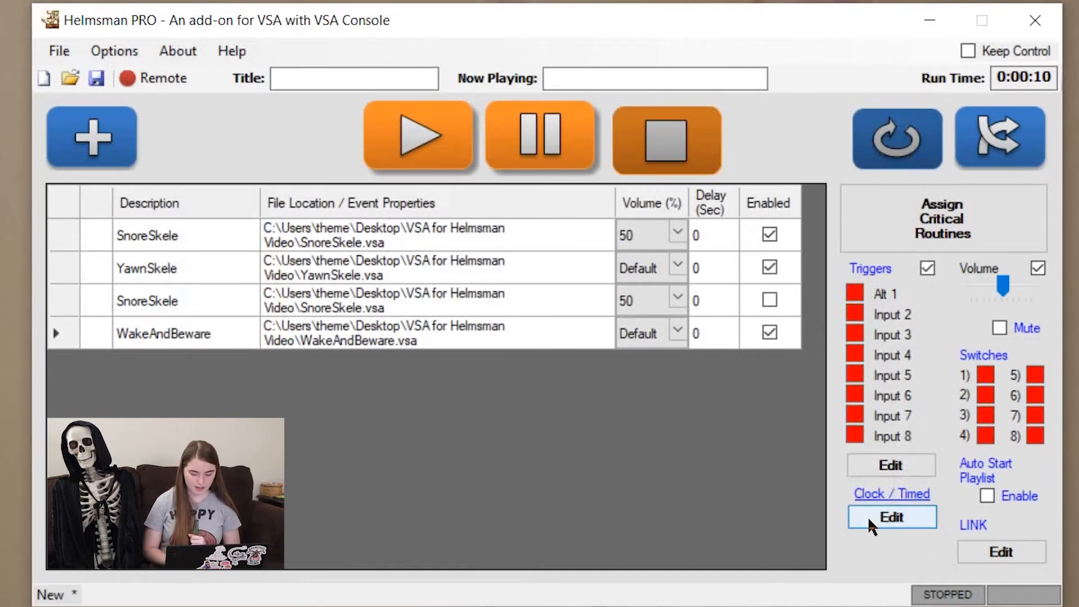
Show the Configure Clock & Timed Events dialog for the playlist
{"action": "left_click", "coordinate": [891, 517]}
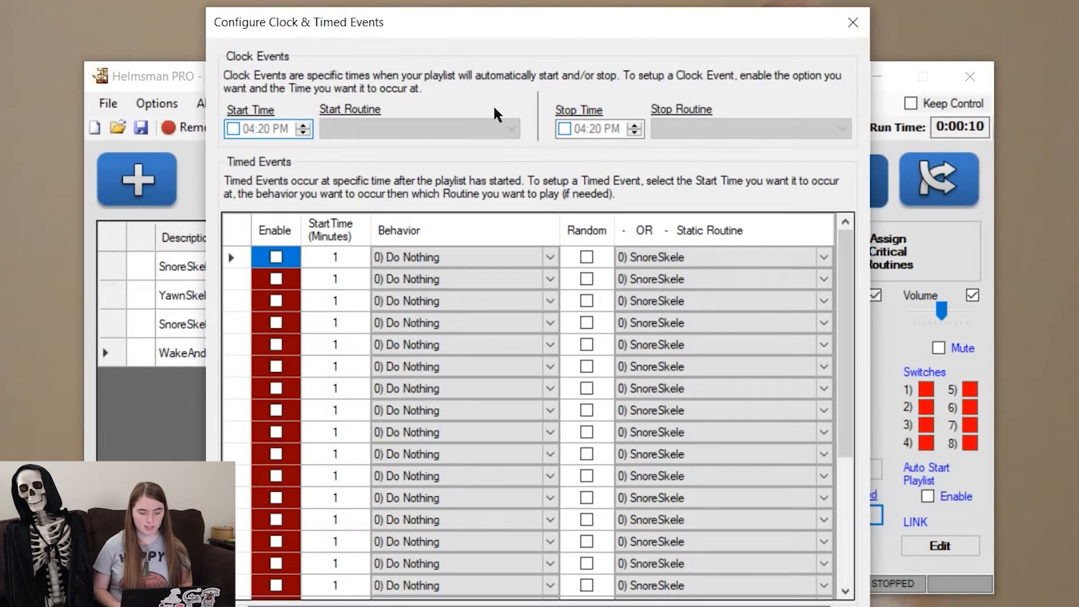
{"action": "mouse_move", "coordinate": [562, 135]}
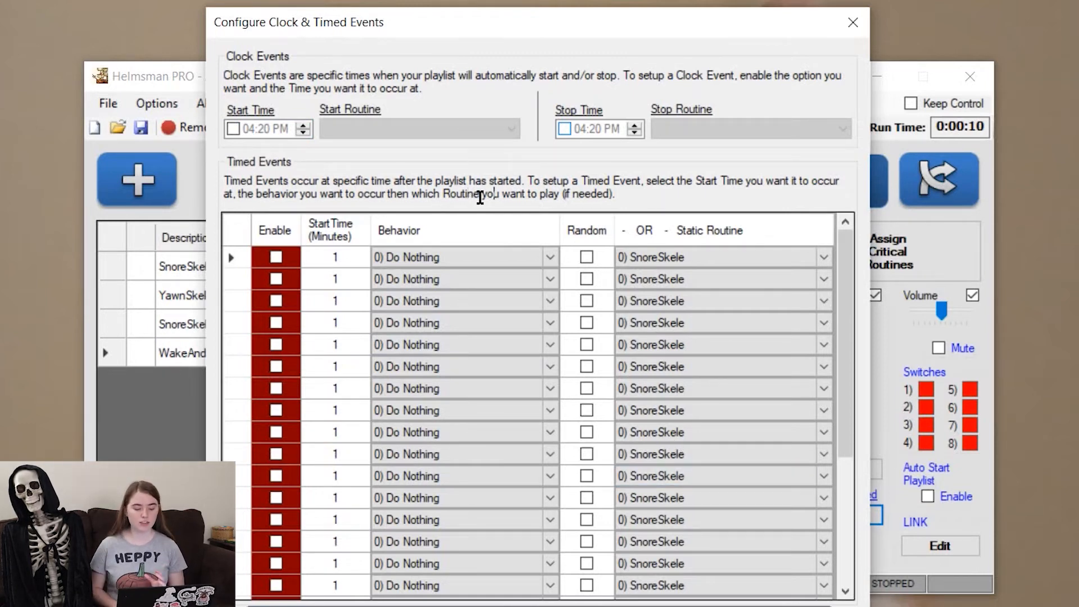
{"action": "mouse_move", "coordinate": [534, 185]}
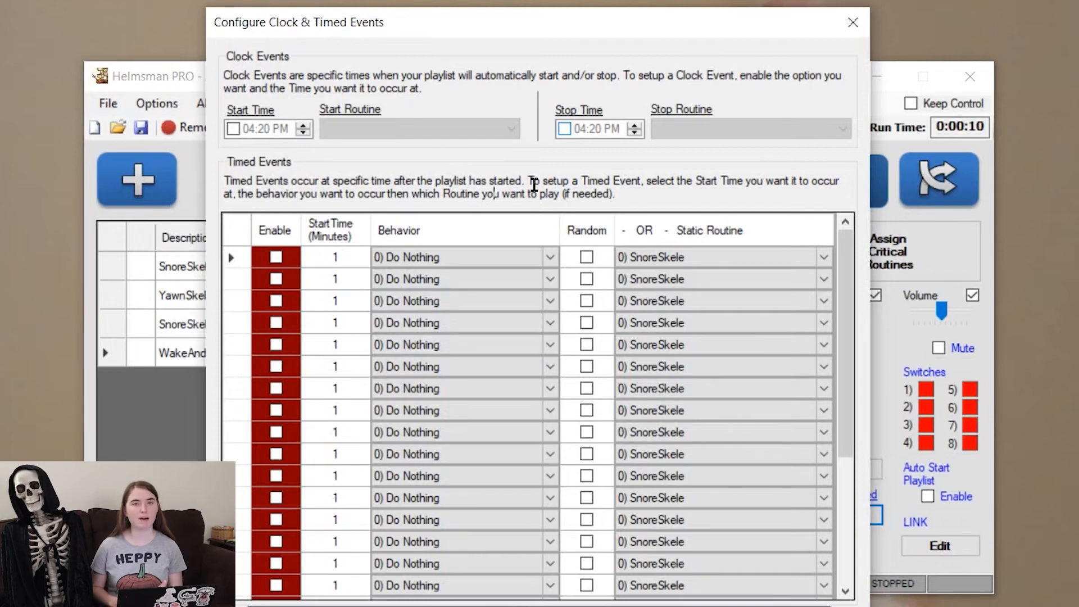
{"action": "mouse_move", "coordinate": [391, 186]}
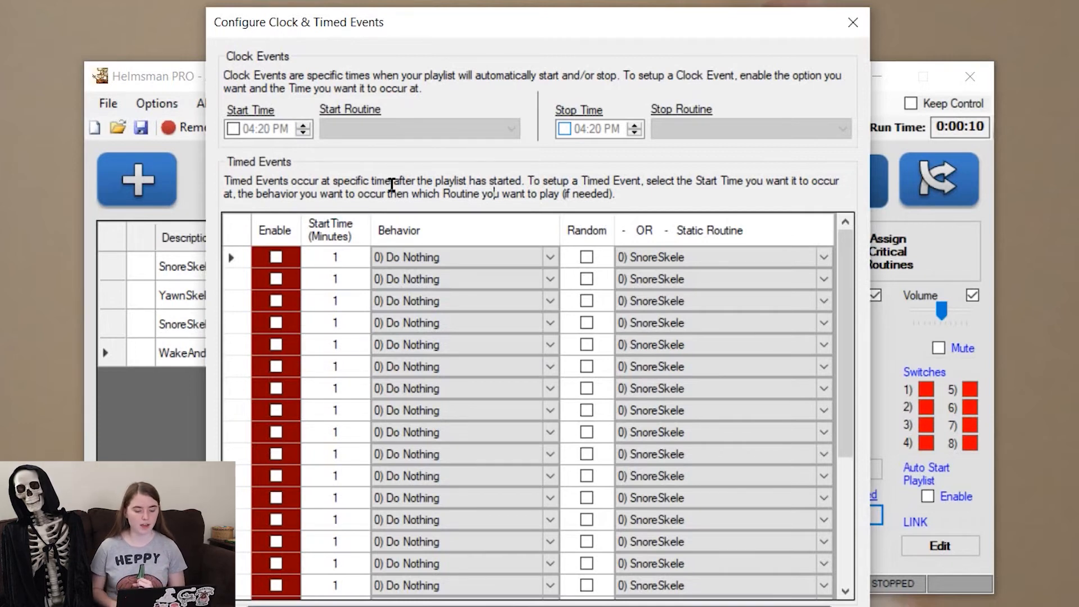